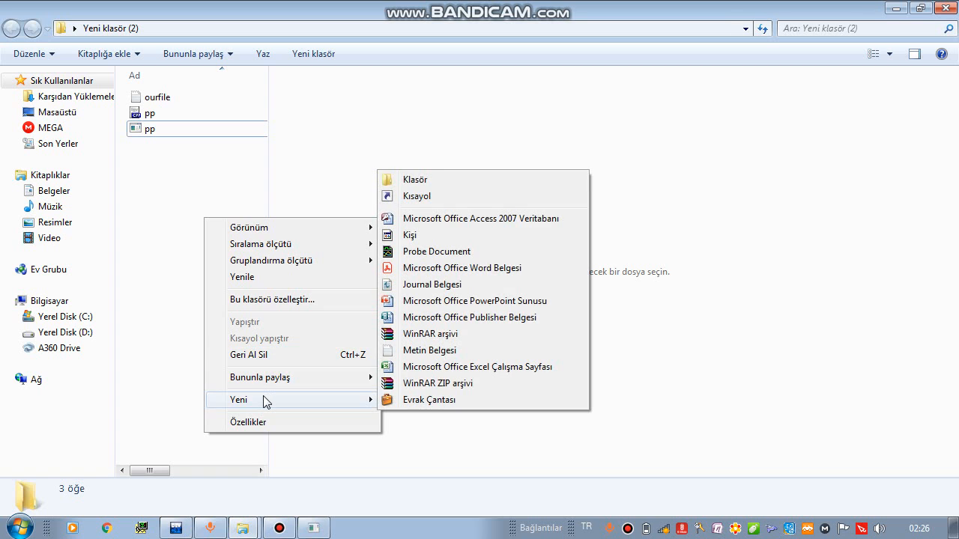
mouse_move(428, 350)
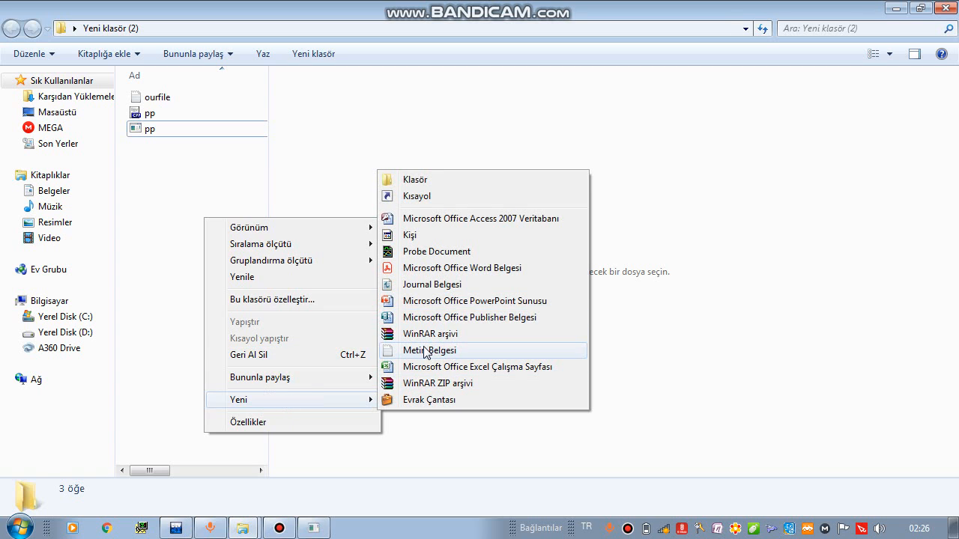
Create a new empty text document named myfile in the Yeni klasör (2) folder
click(428, 351)
text(myfile)
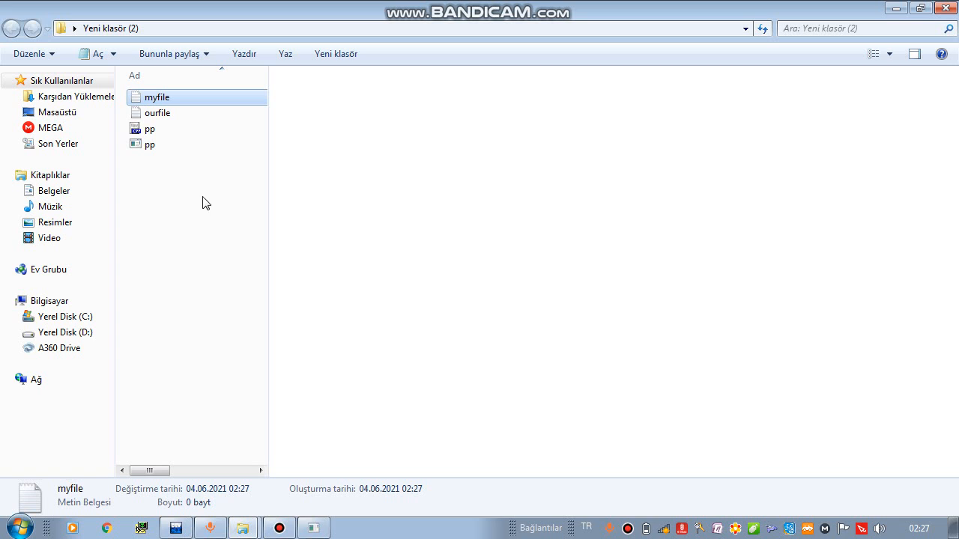
Open the empty myfile document in Notepad from Explorer
double_click(157, 96)
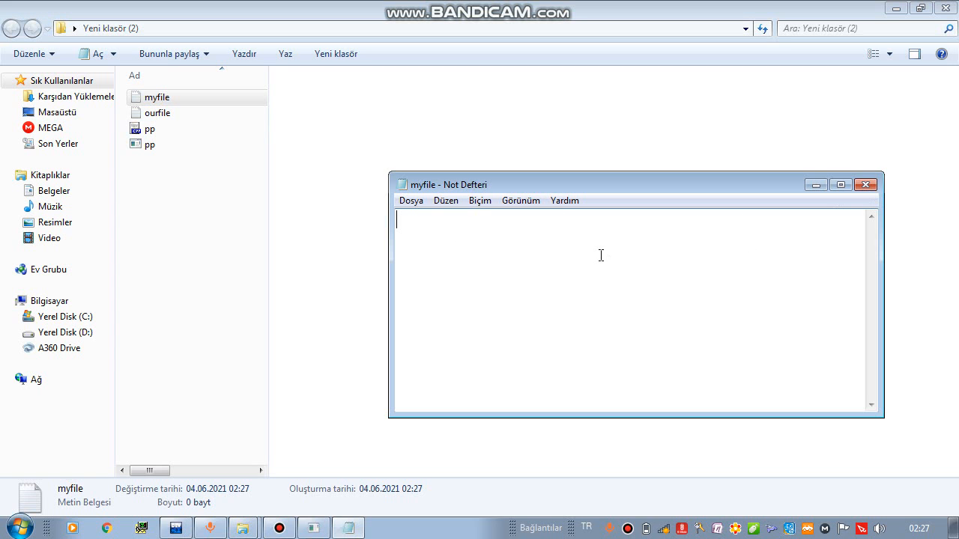
mouse_move(364, 183)
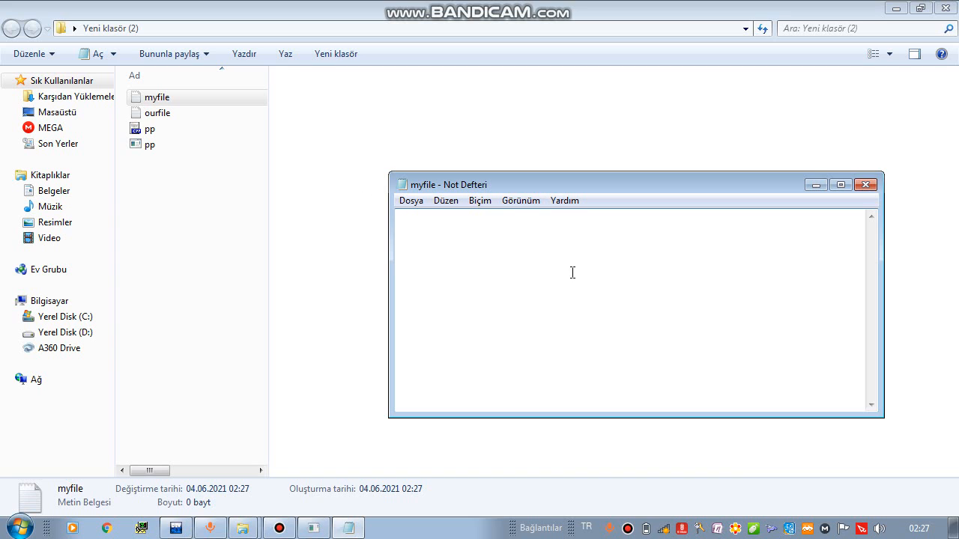
mouse_move(746, 248)
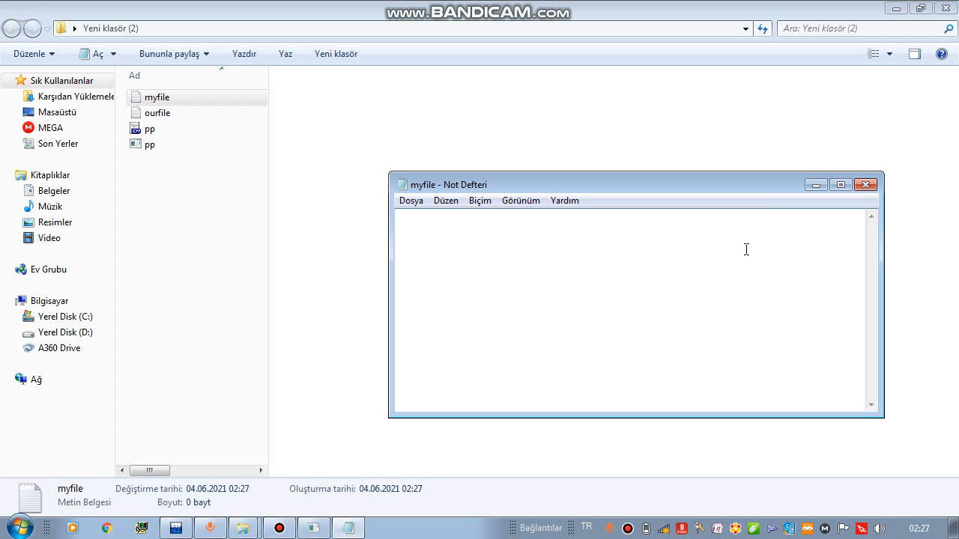
mouse_move(866, 185)
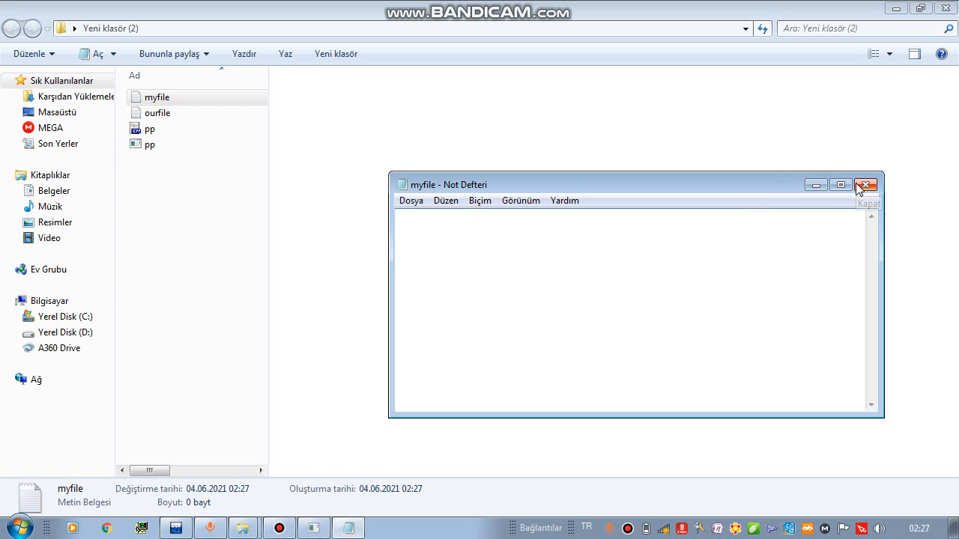
mouse_move(815, 186)
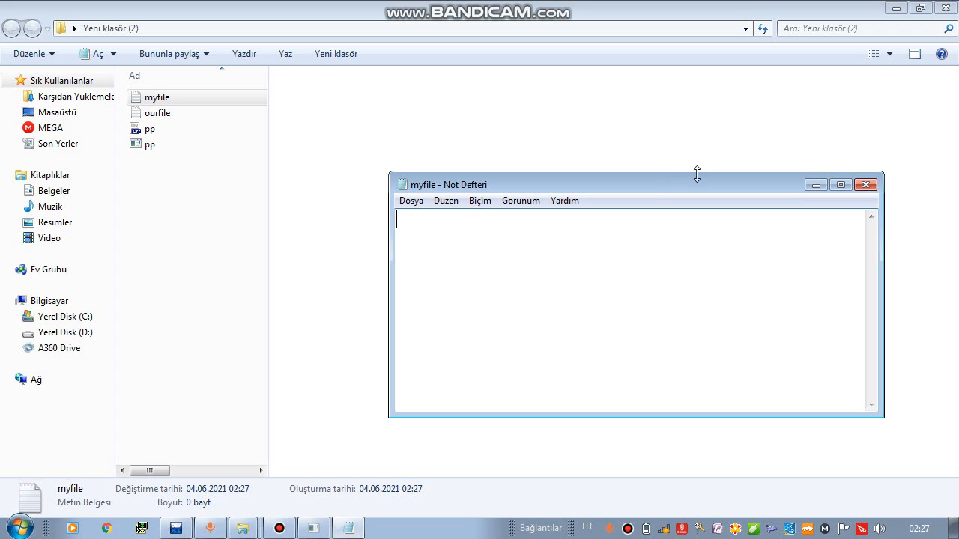
Close the empty myfile in Notepad and return to the folder listing
click(866, 184)
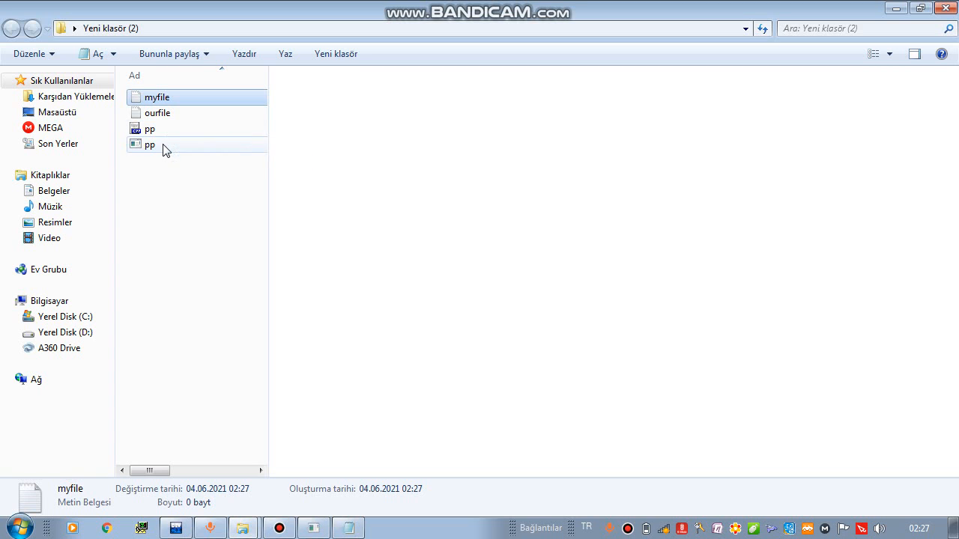
click(183, 202)
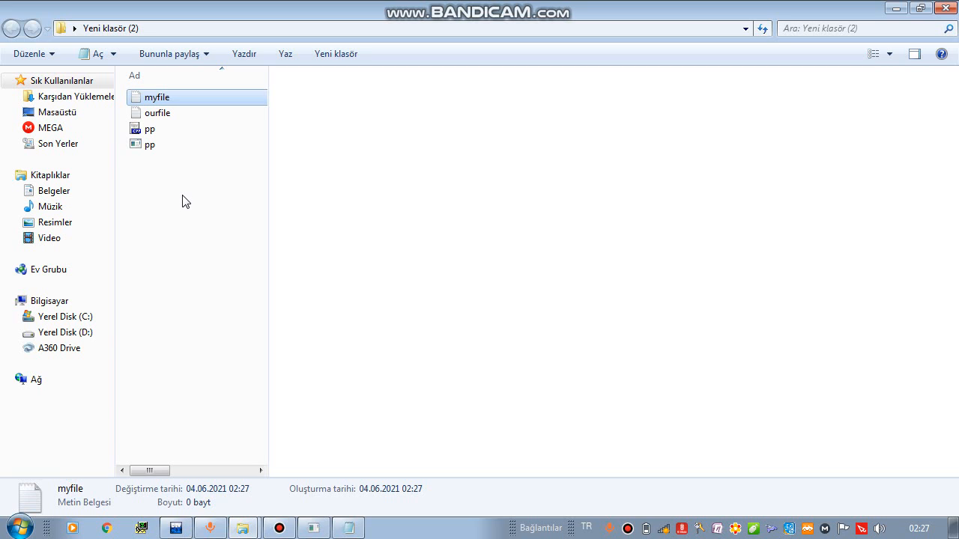
mouse_move(189, 206)
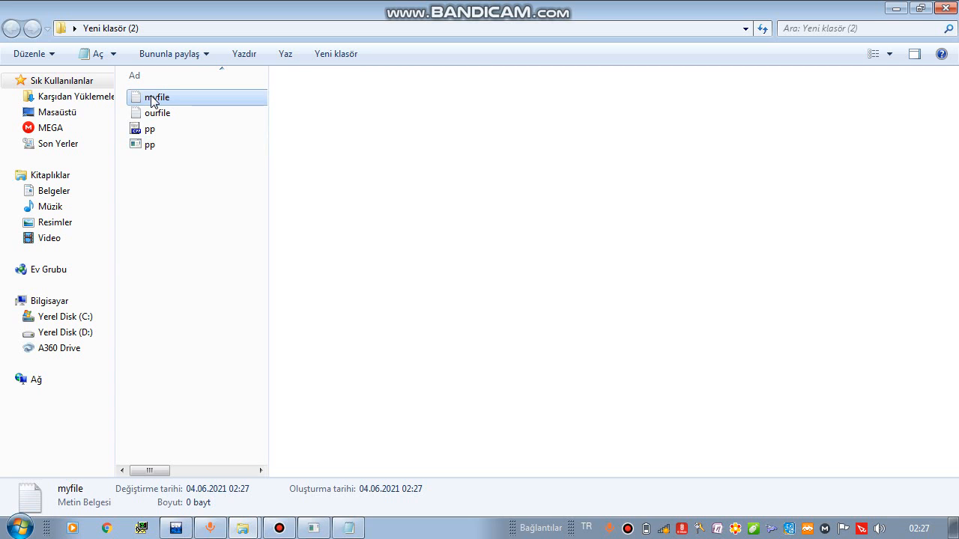
mouse_move(172, 105)
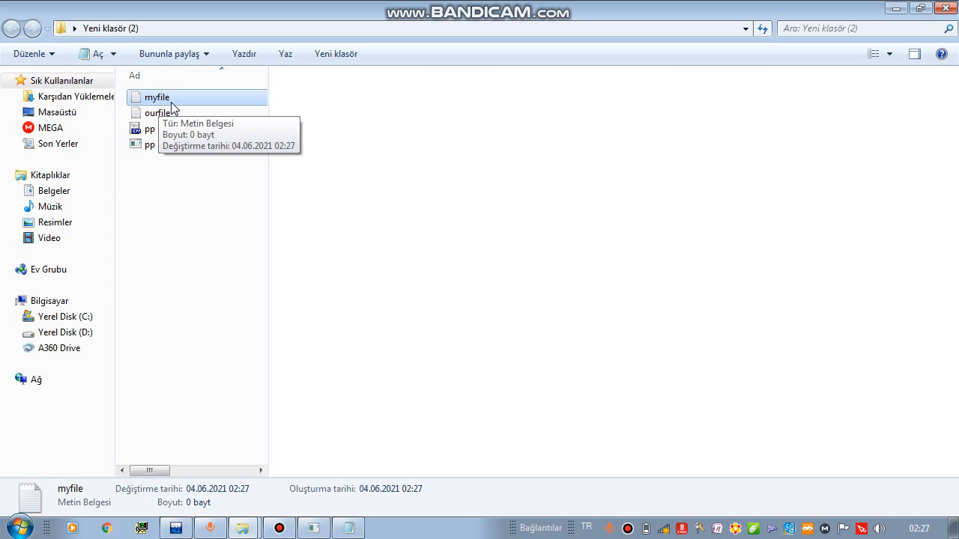
mouse_move(232, 422)
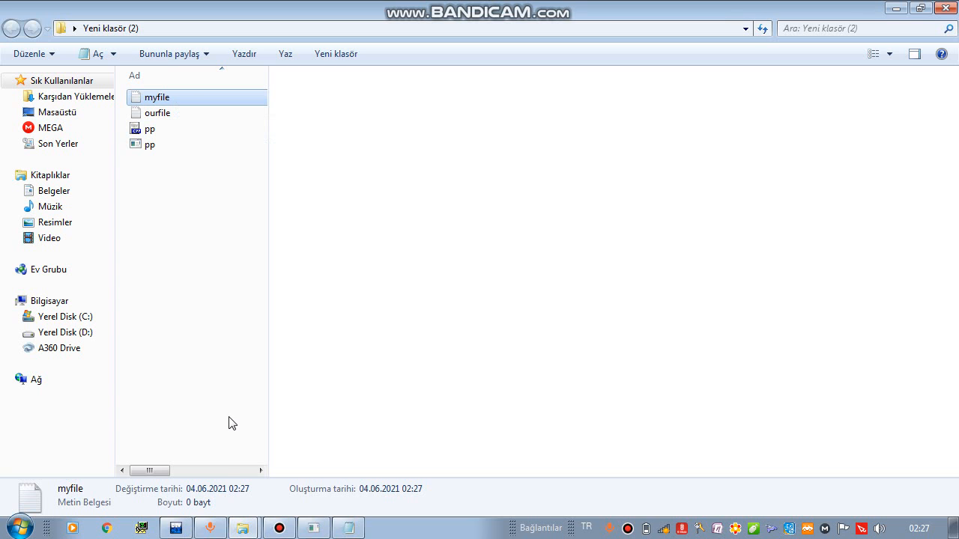
mouse_move(184, 465)
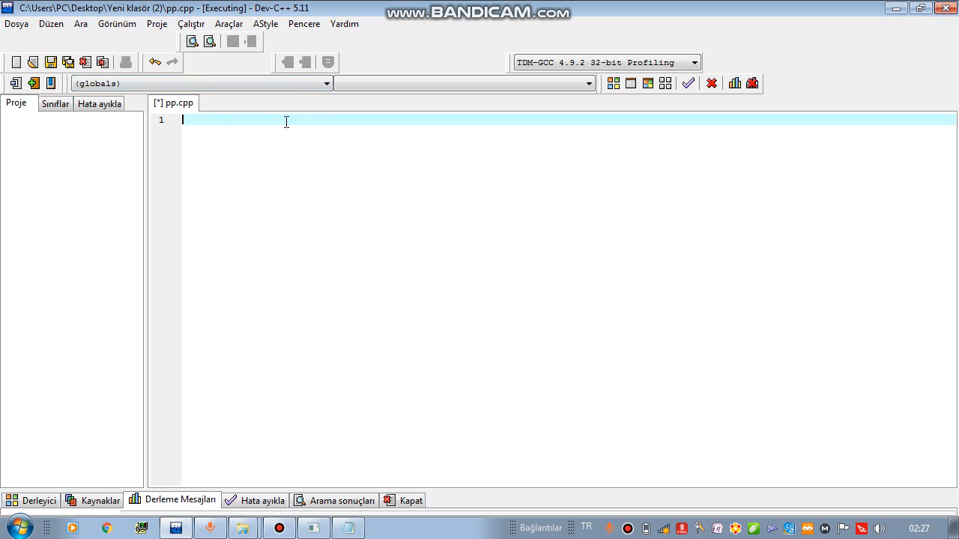
Add #include<iostream> and #include<conio.h> on the first two lines of pp.cpp
text(#)
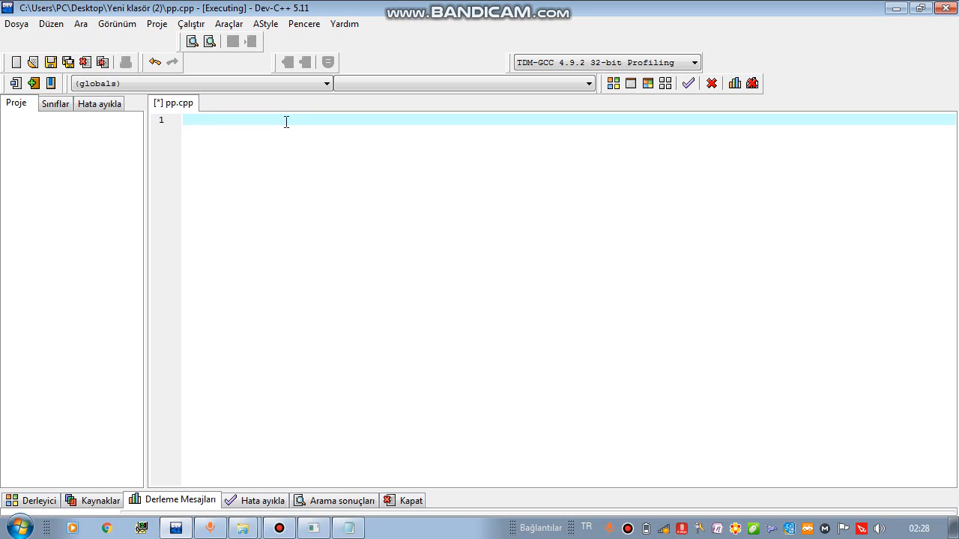
text(#i)
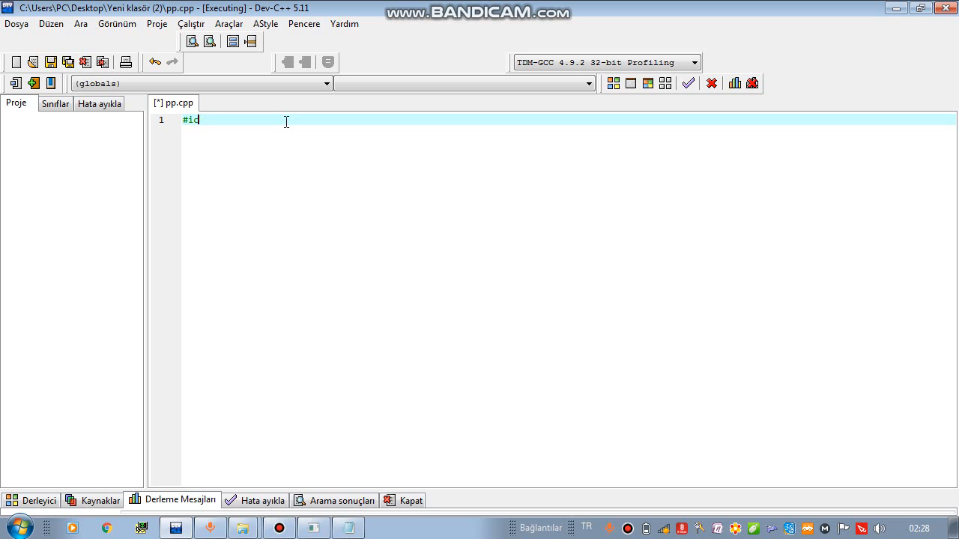
text(nclude<ios>)
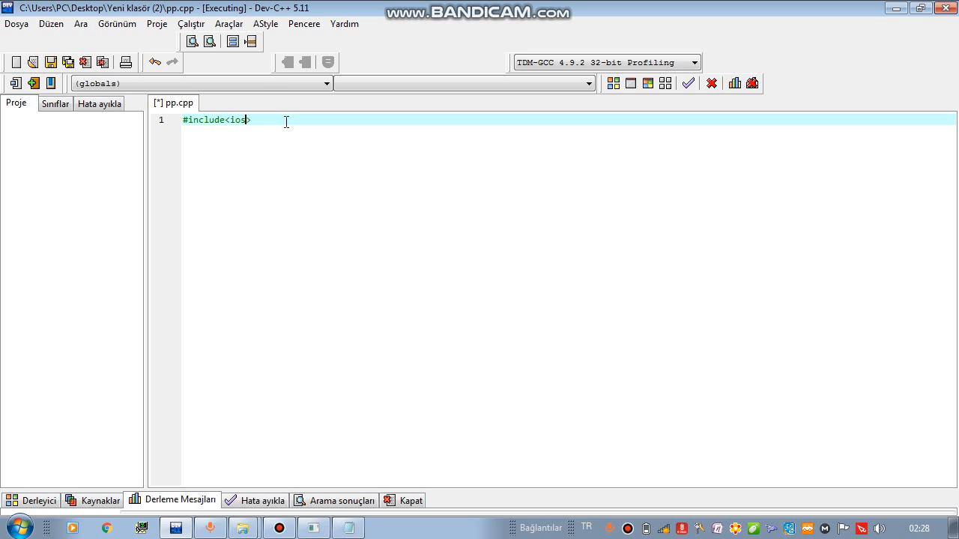
text(tream>)
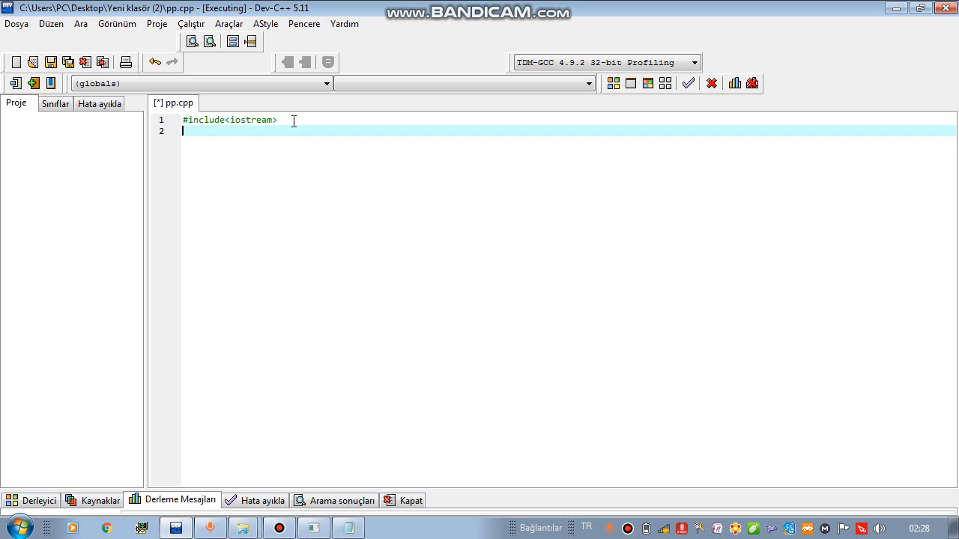
text(#incl)
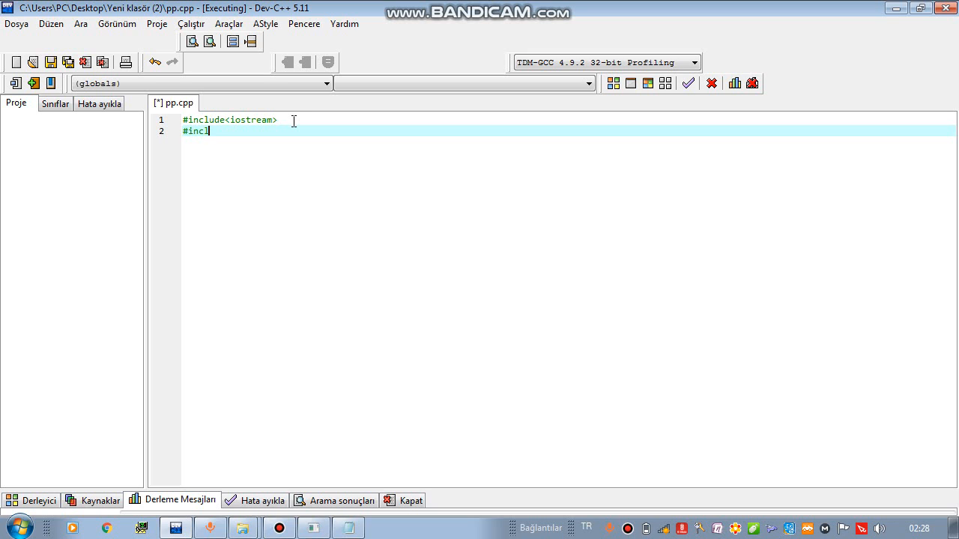
text(ude<io>)
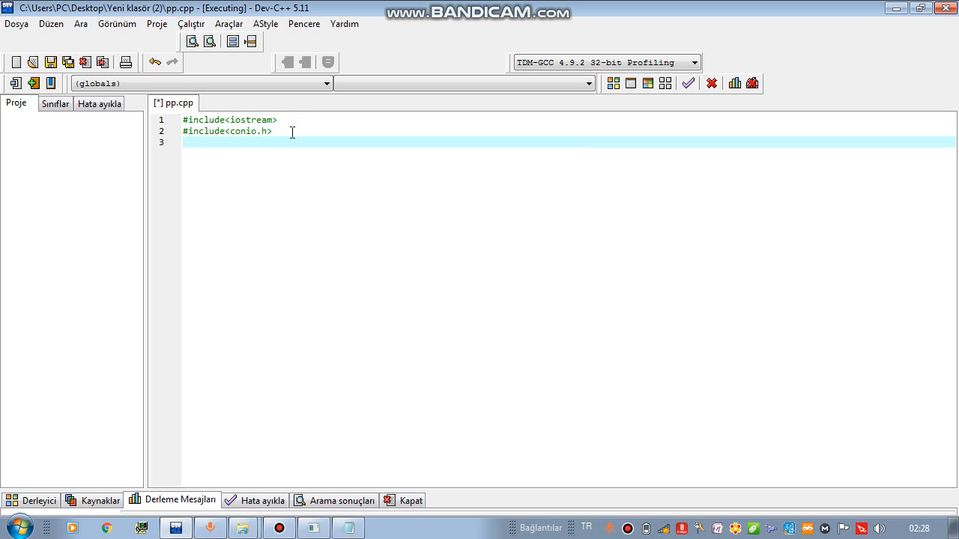
Add #include<fstream> on line 3 and start a fresh line below the includes
text(#include<>)
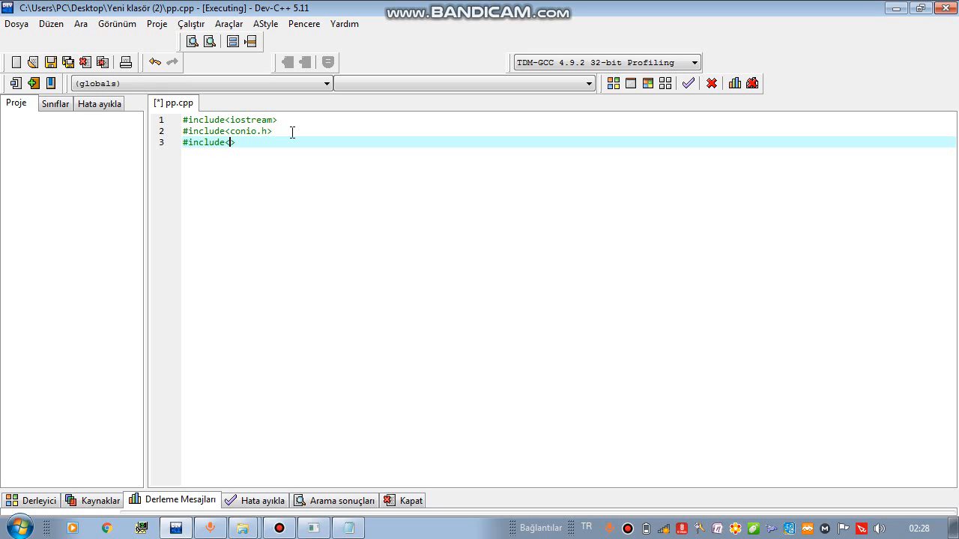
text(>)
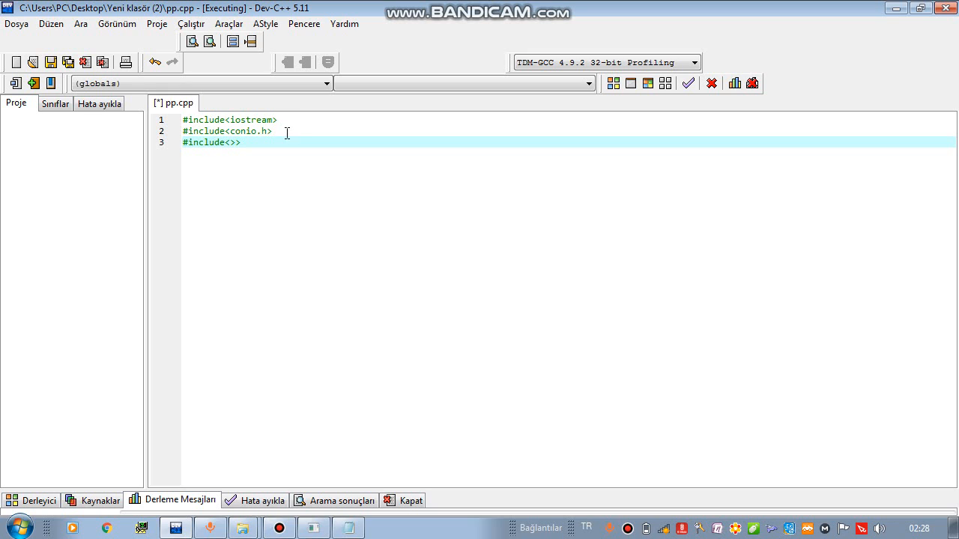
key(BackSpace)
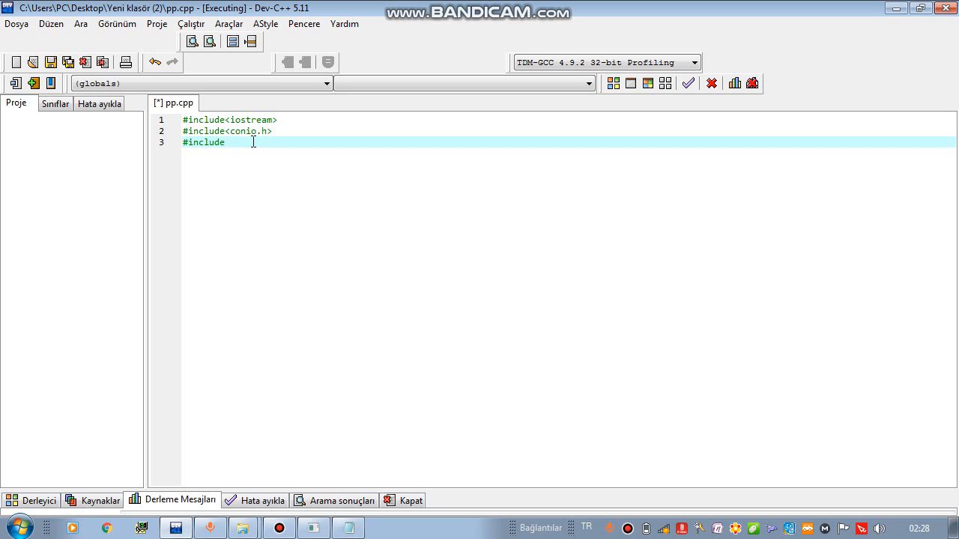
text(<>)
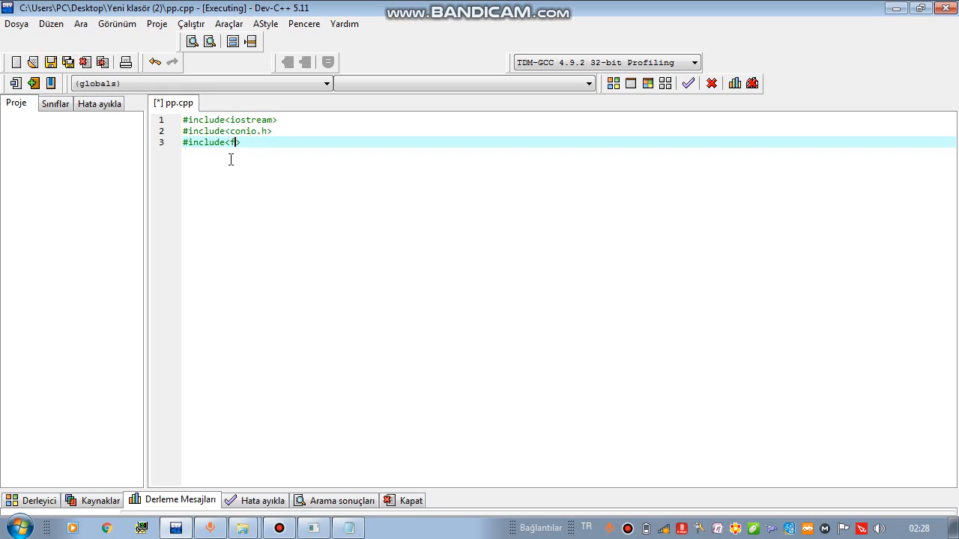
text(stream>)
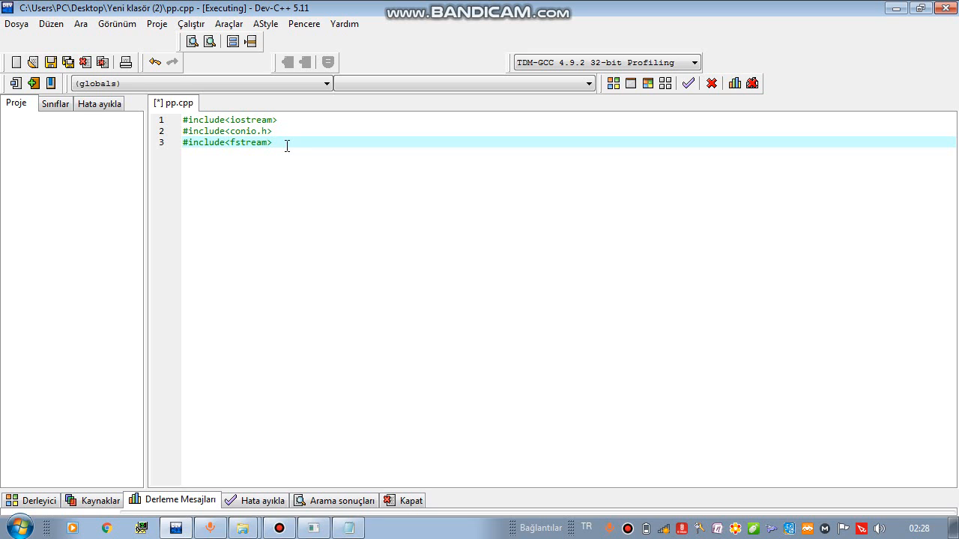
triple_click(227, 142)
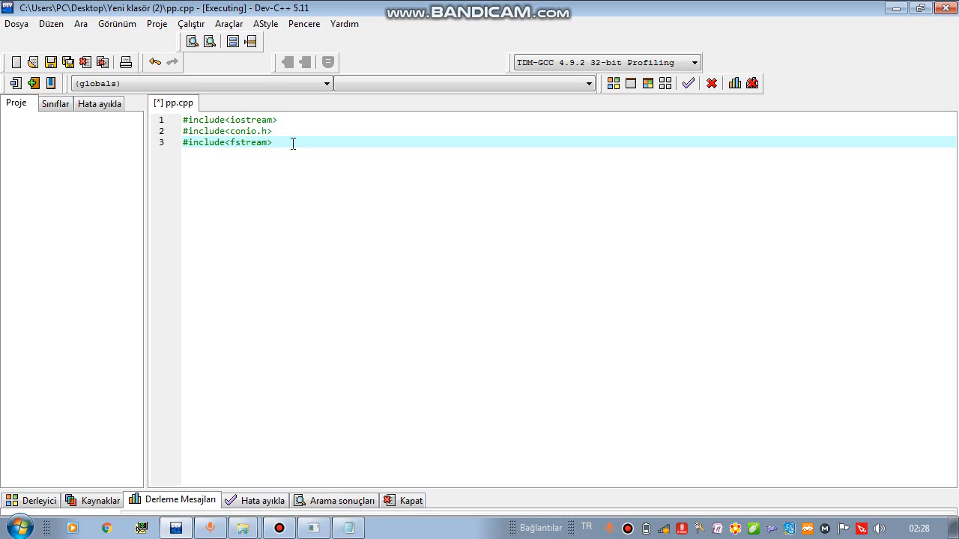
key(enter)
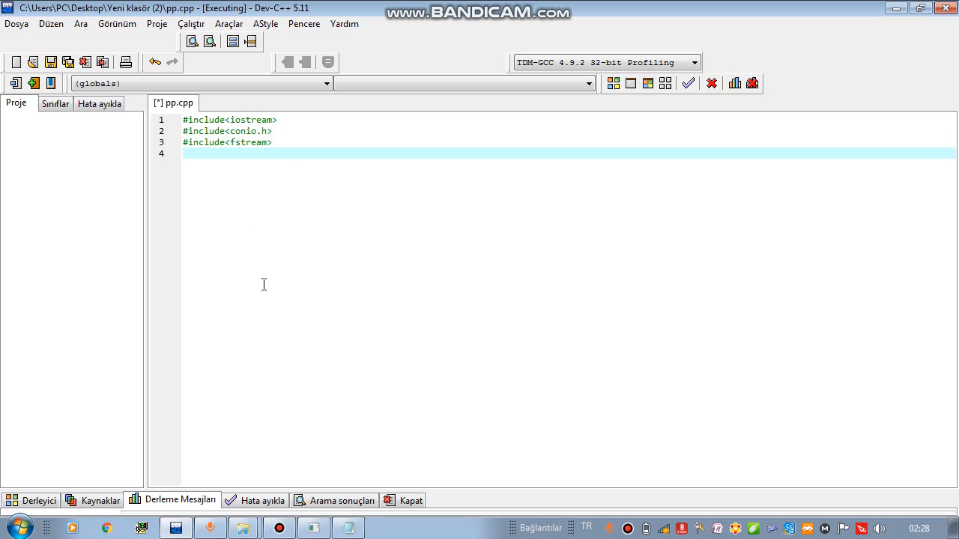
Write 'using namespace std;' and open an 'int main(){' body
text(u)
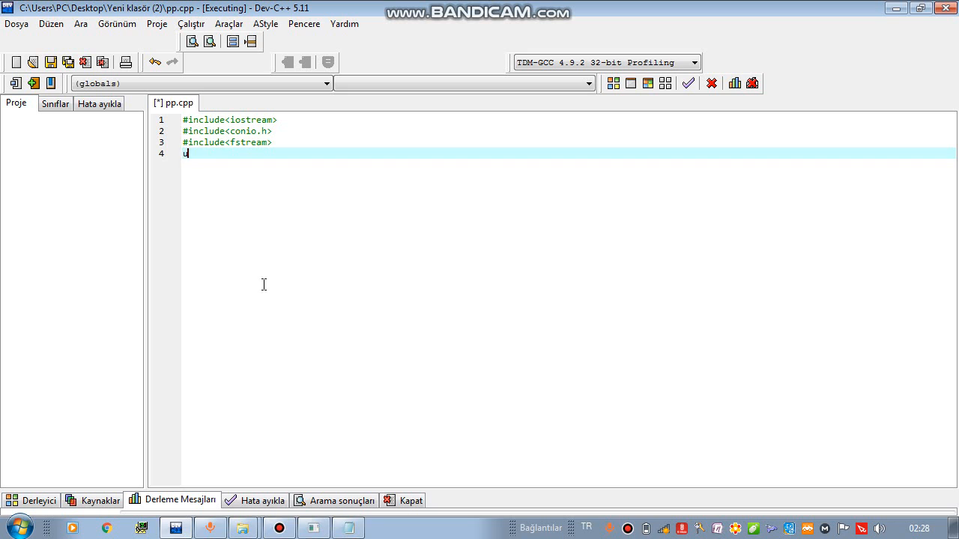
text(sing nam)
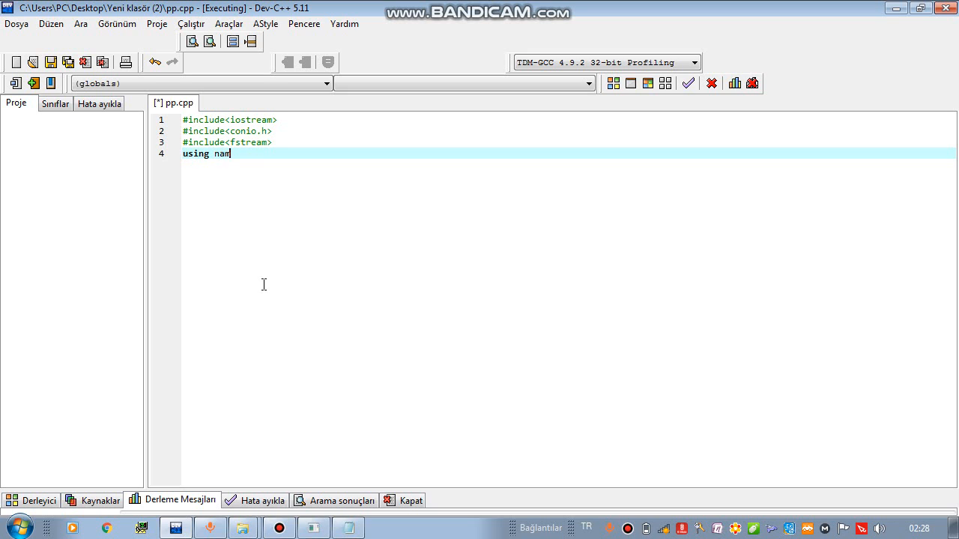
text(espace std;)
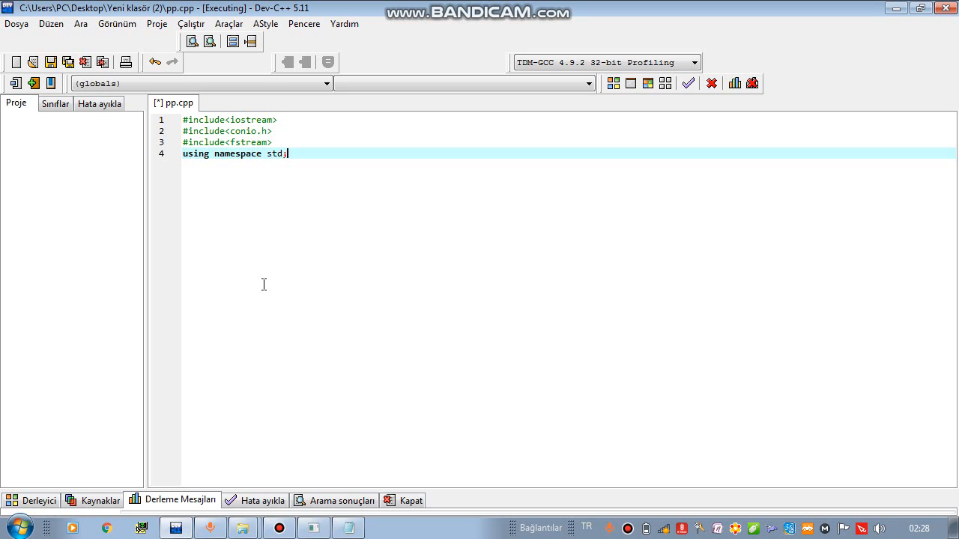
text(int main()
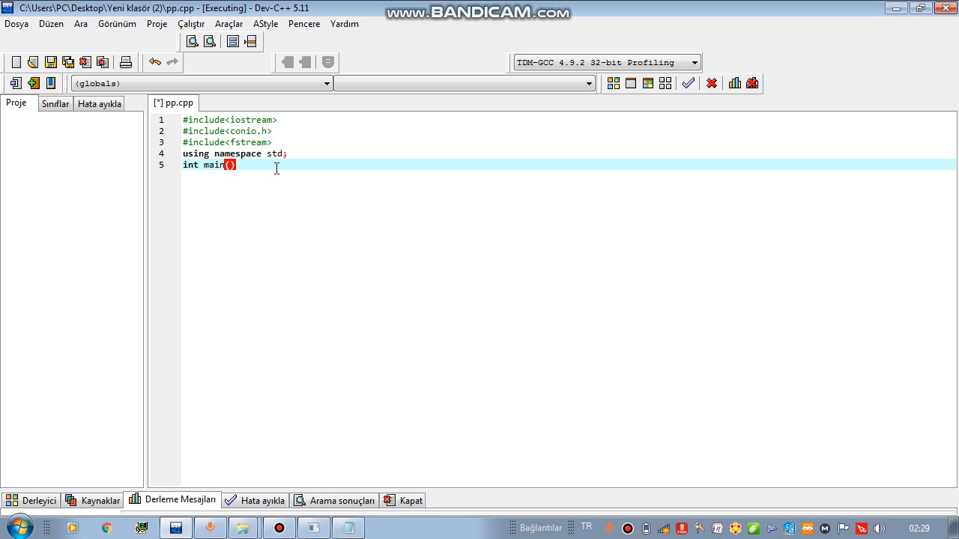
text({)
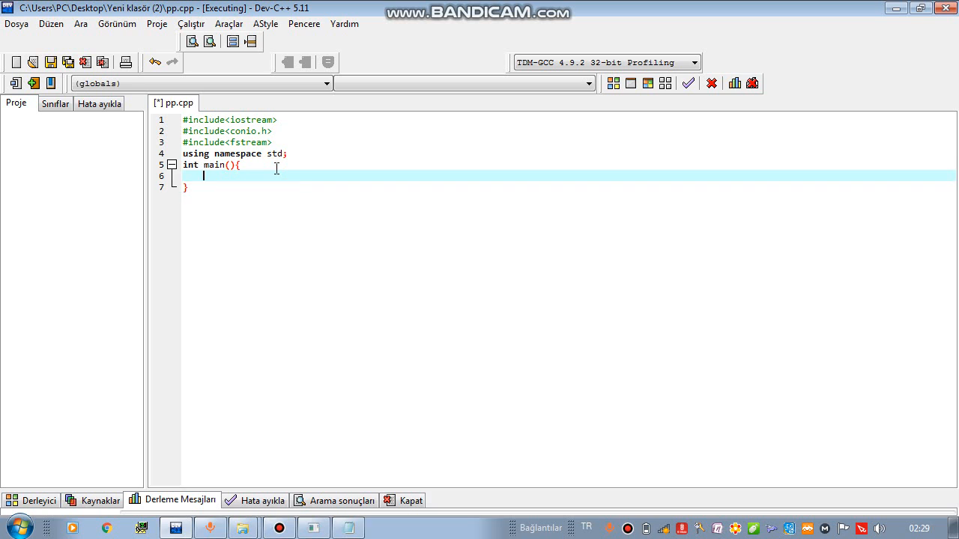
mouse_move(192, 214)
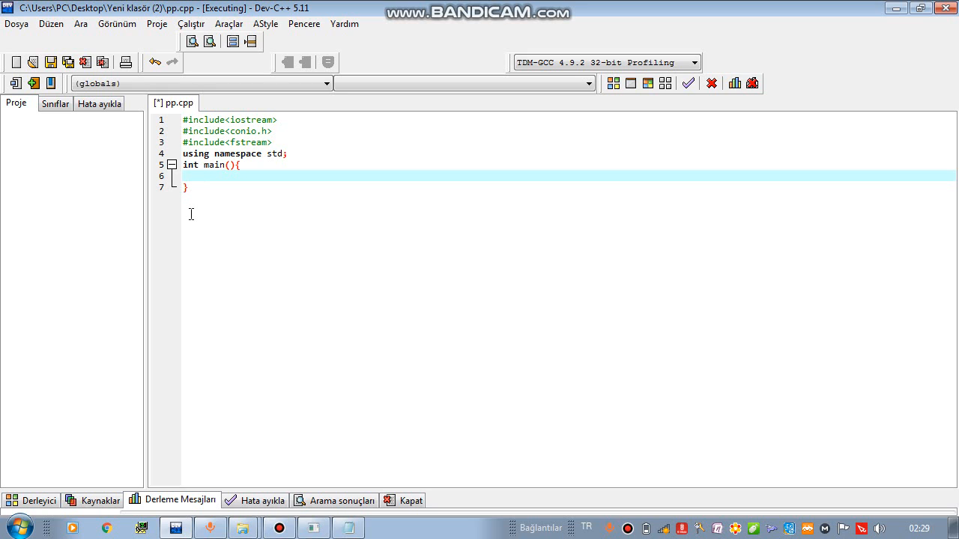
Declare 'ofstream onur;' inside main, correcting the ofstream spelling
text(ofstream)
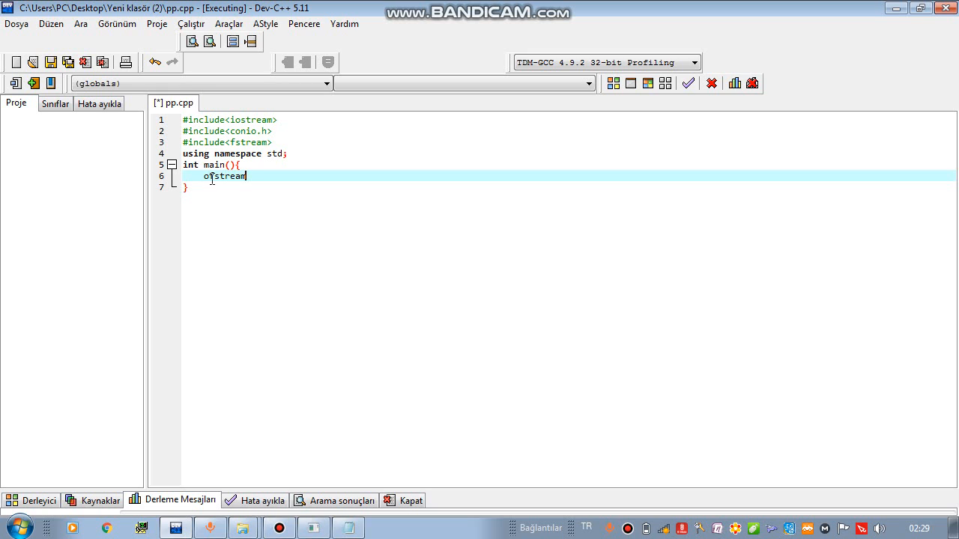
double_click(203, 177)
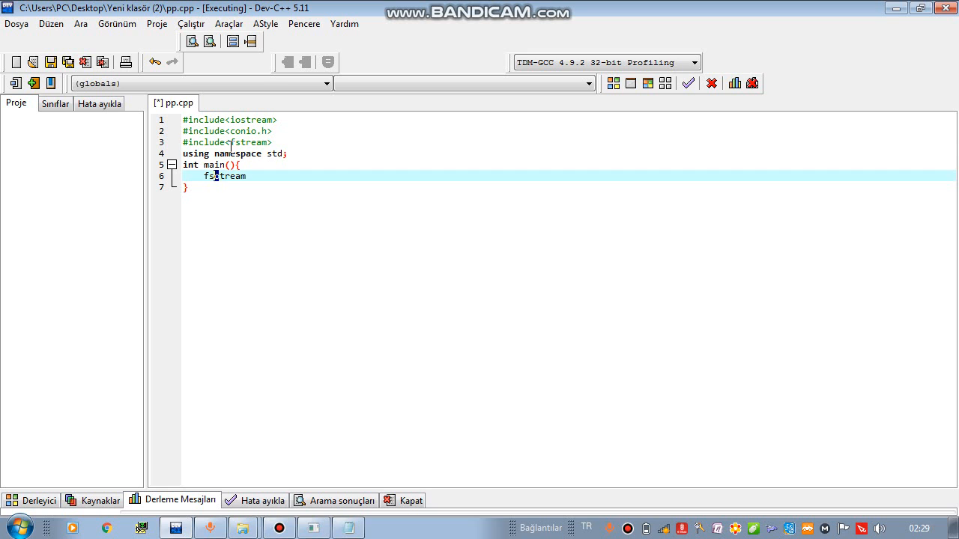
double_click(247, 143)
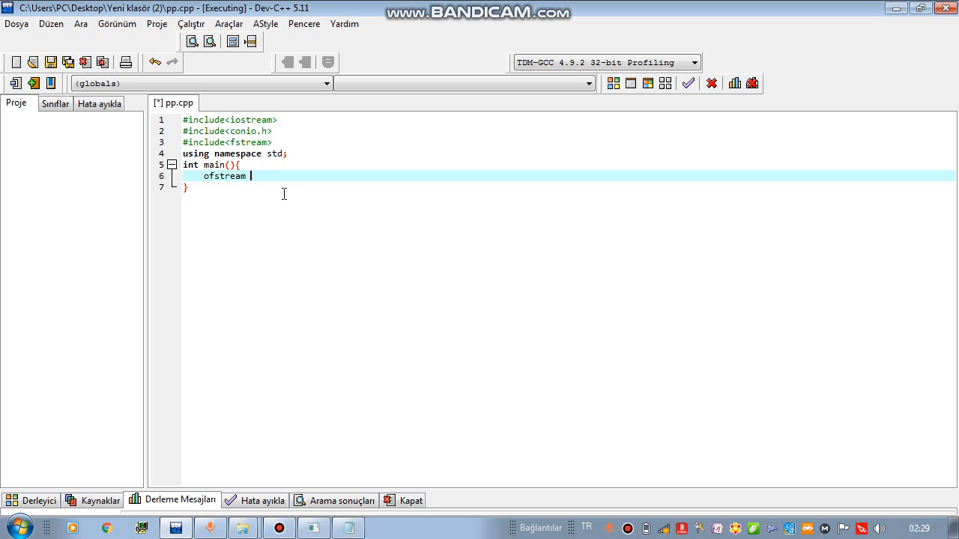
text(onur)
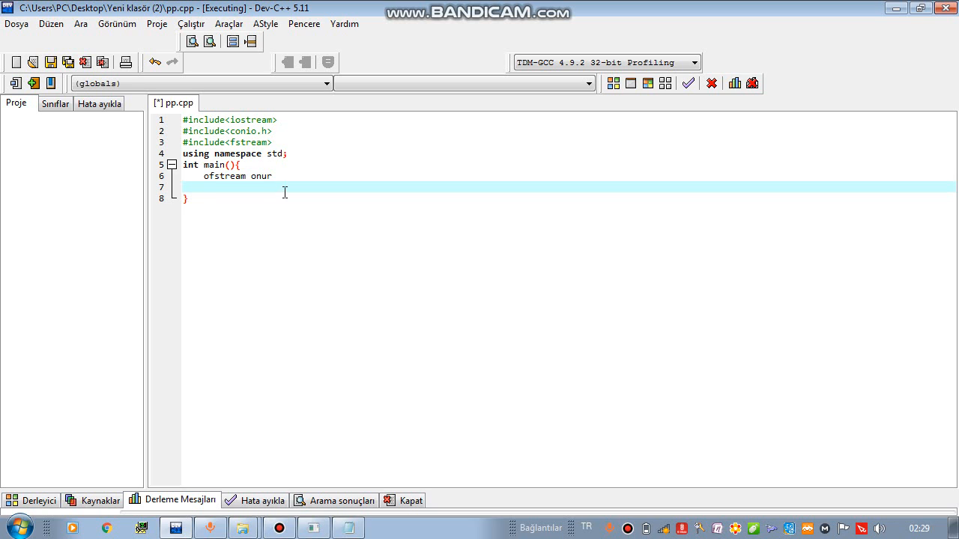
text(;)
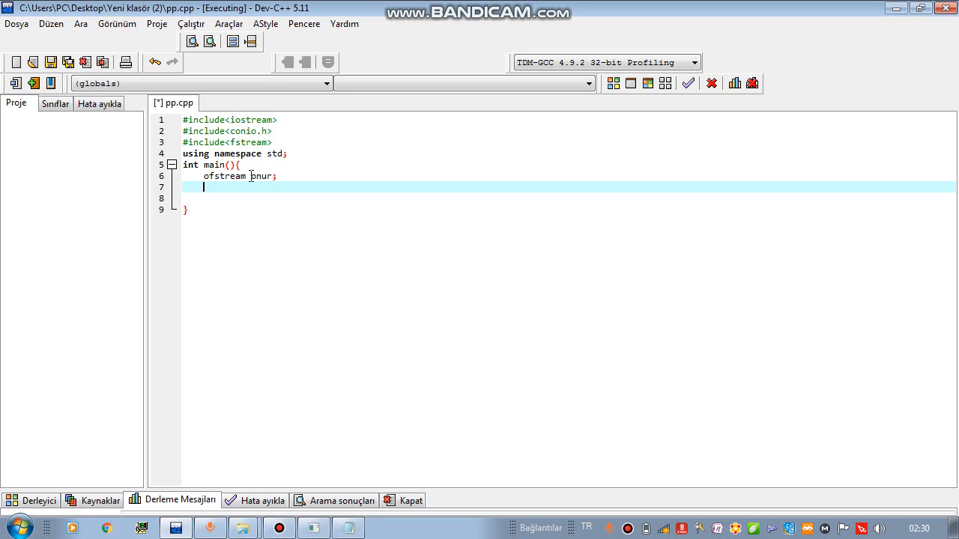
double_click(258, 176)
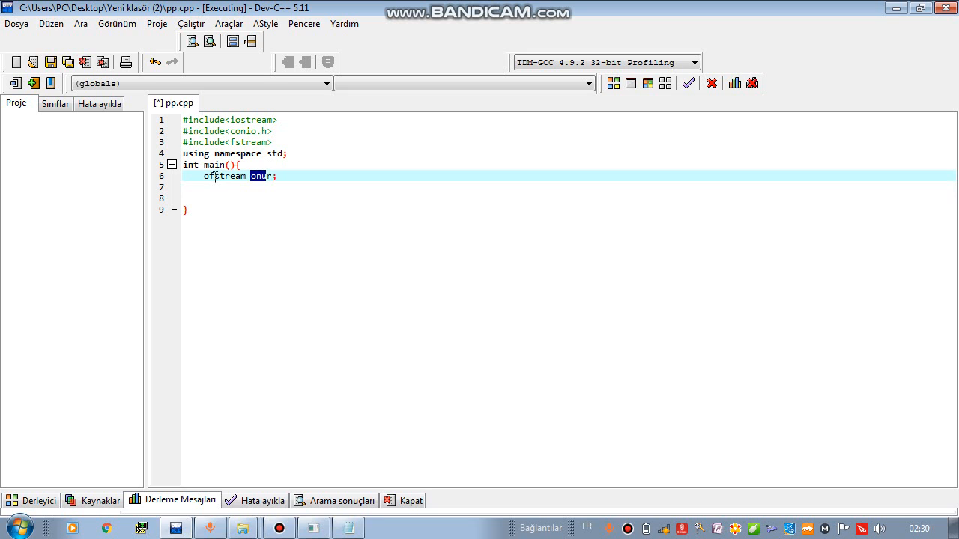
double_click(216, 176)
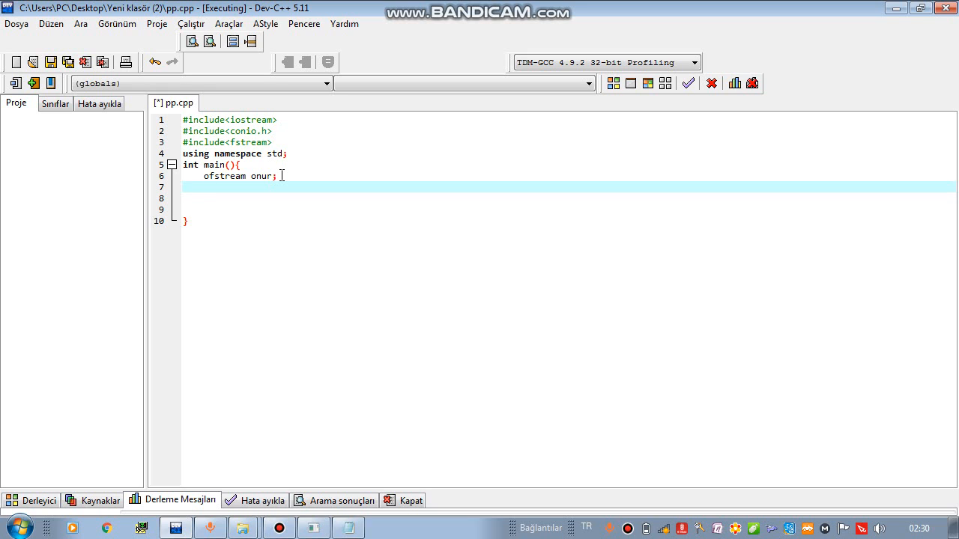
Write onur.open("myfile.txt"); right after the stream declaration
text(onur)
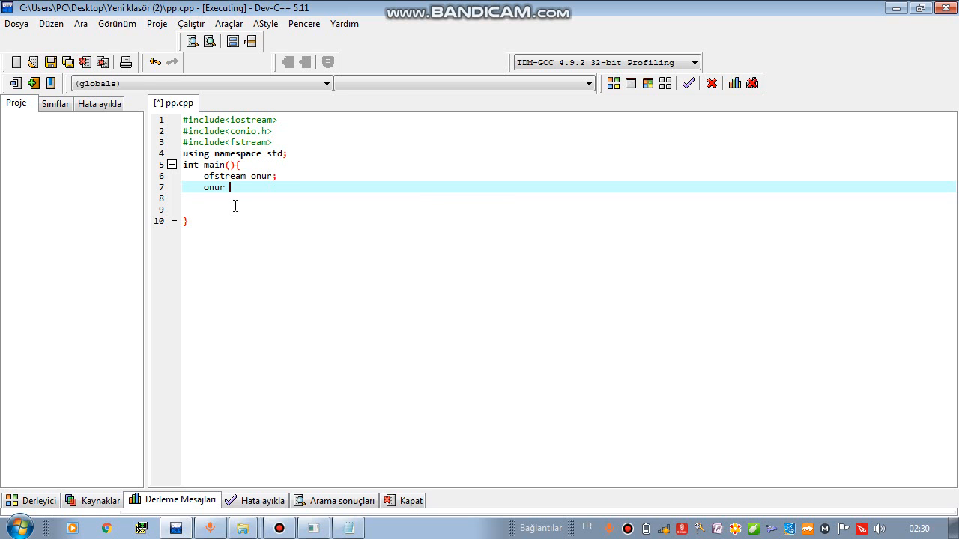
text(.)
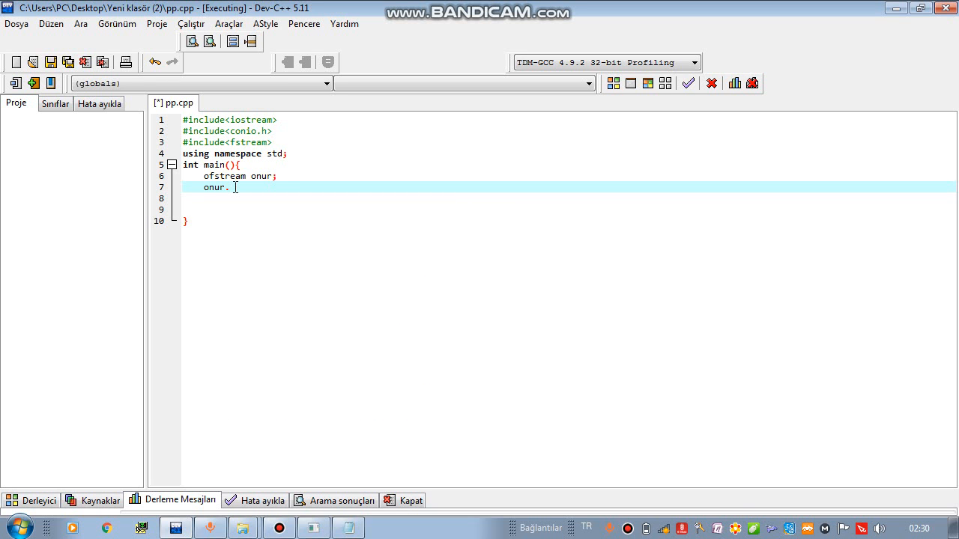
text(open)
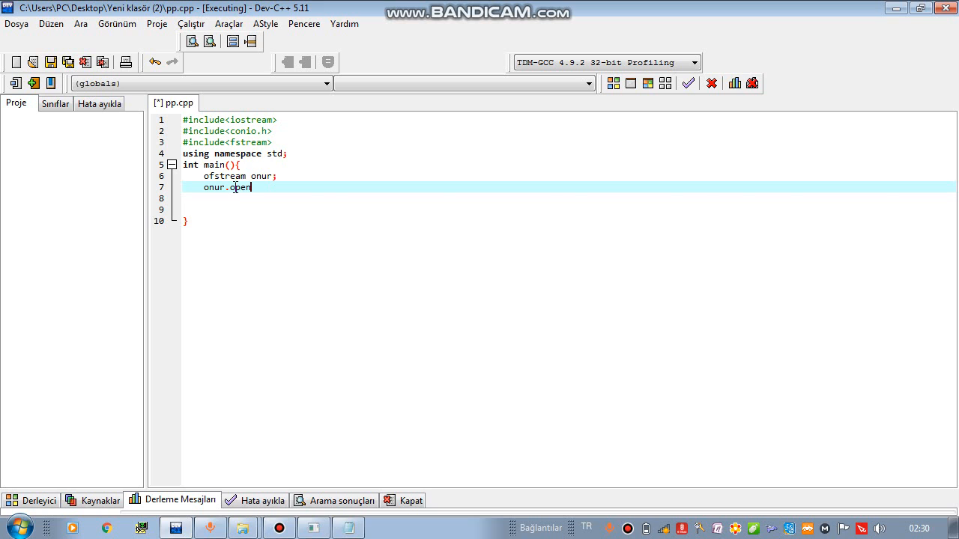
text(()
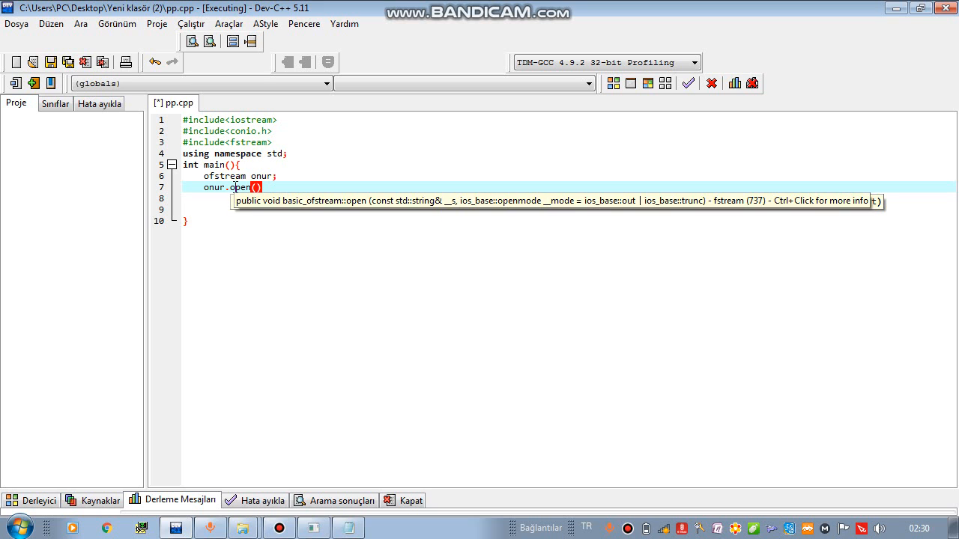
text("")
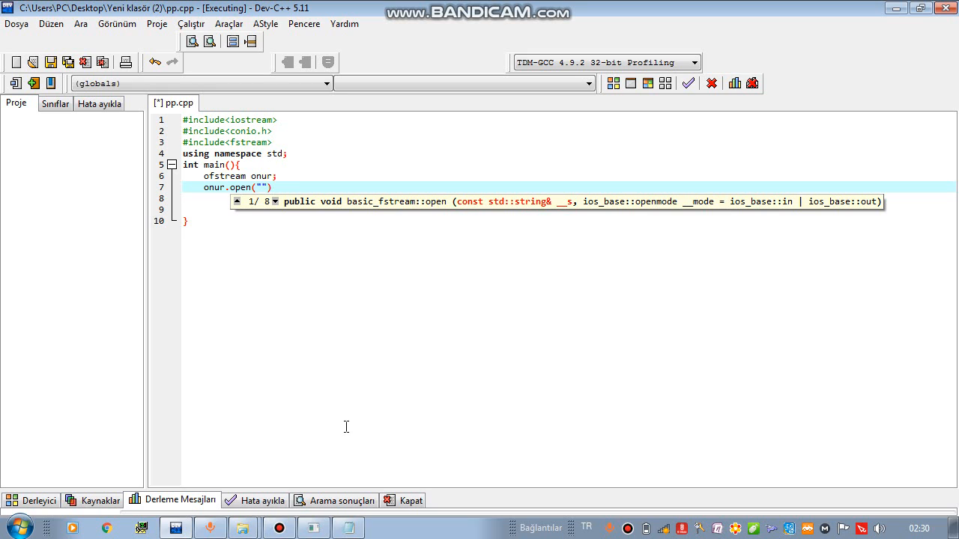
mouse_move(261, 458)
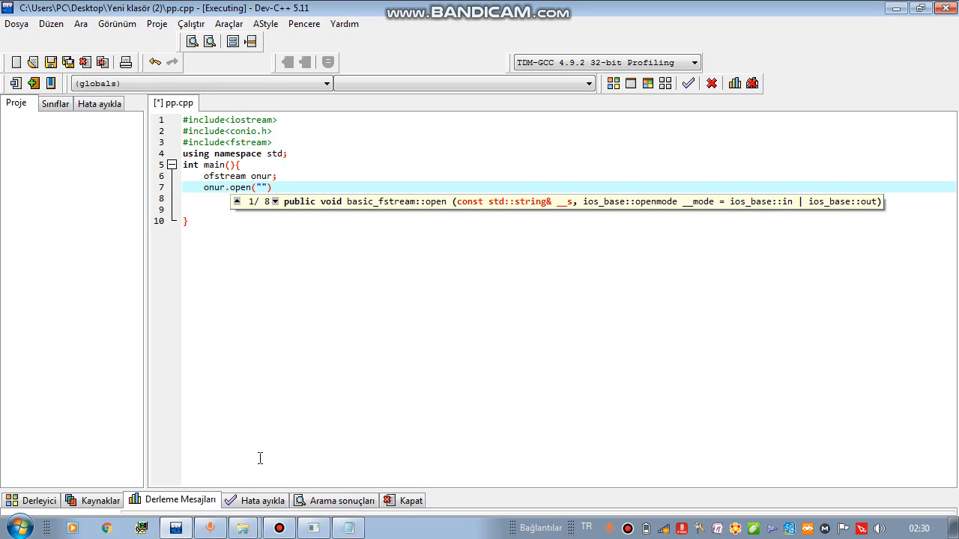
text(myfile)
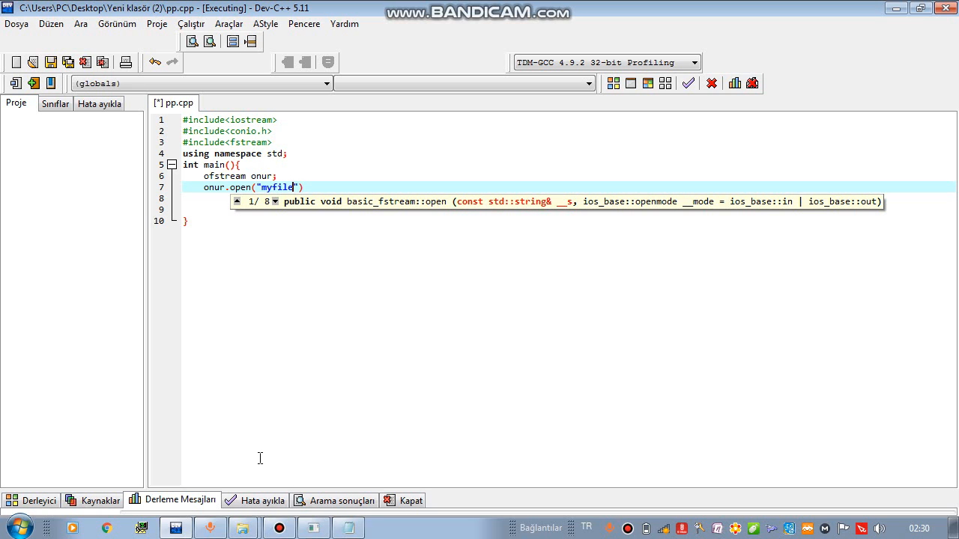
text(.tx)
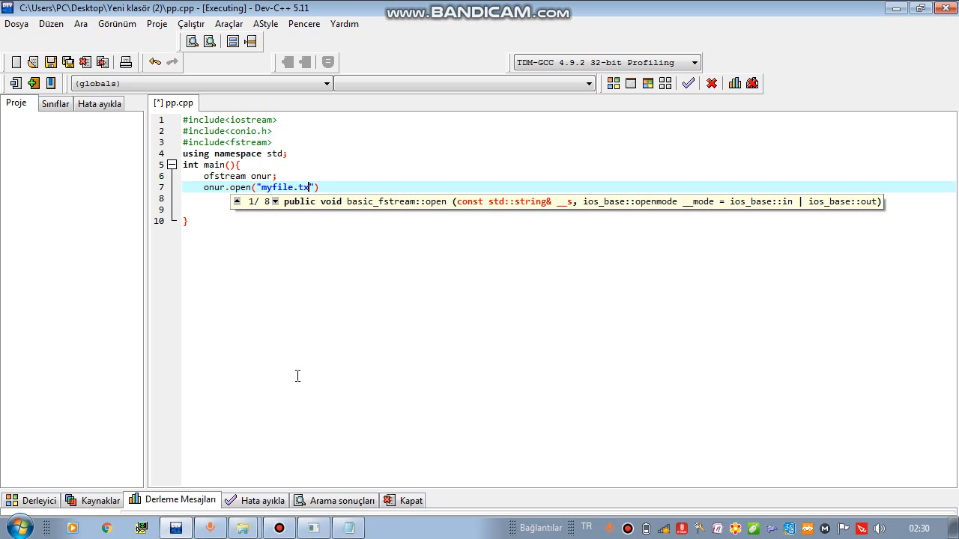
text(t))
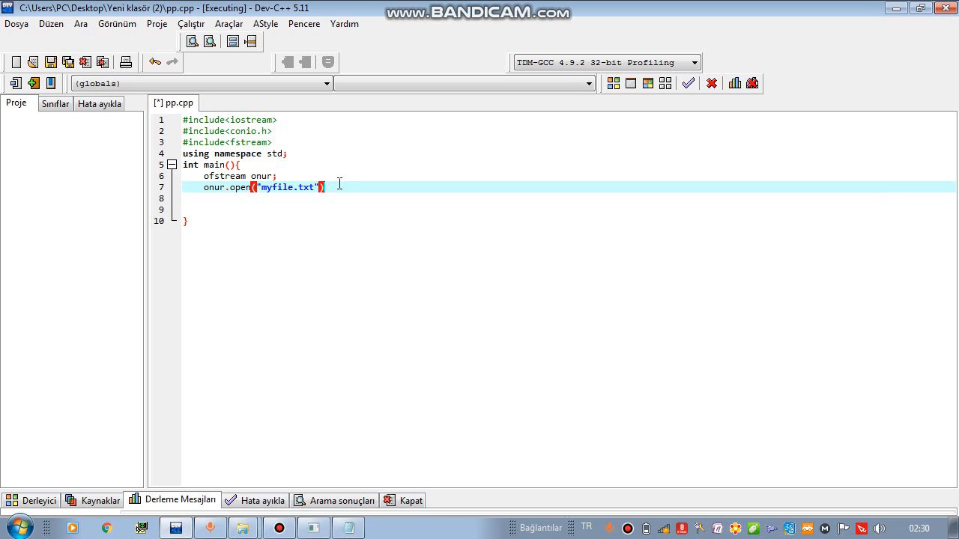
text(;)
click(569, 198)
text(o)
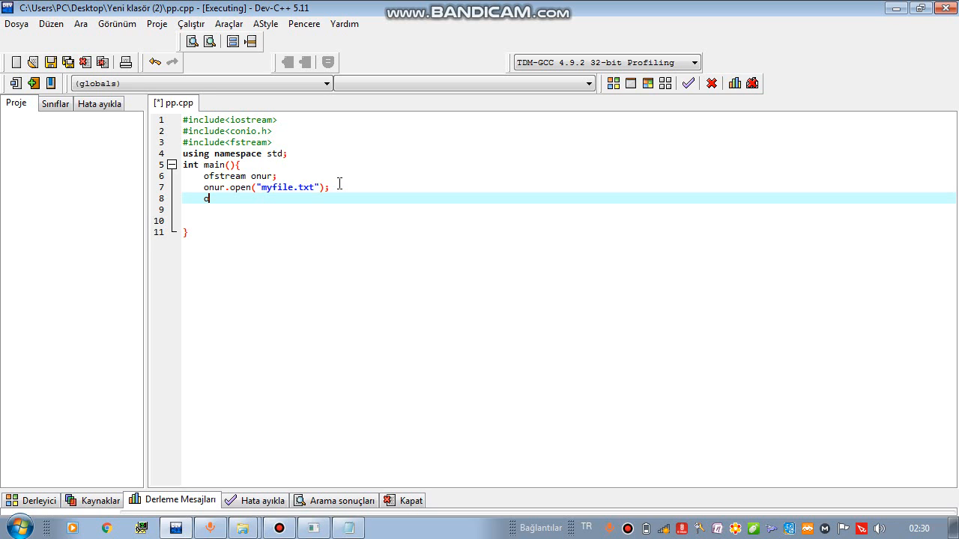
Write onur.close(); near the end of main
text(nur.)
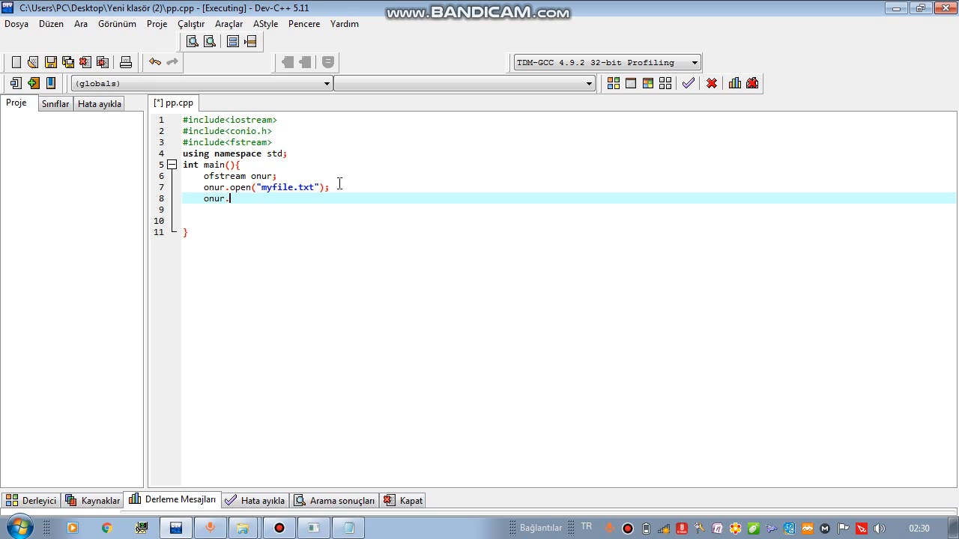
text(close)
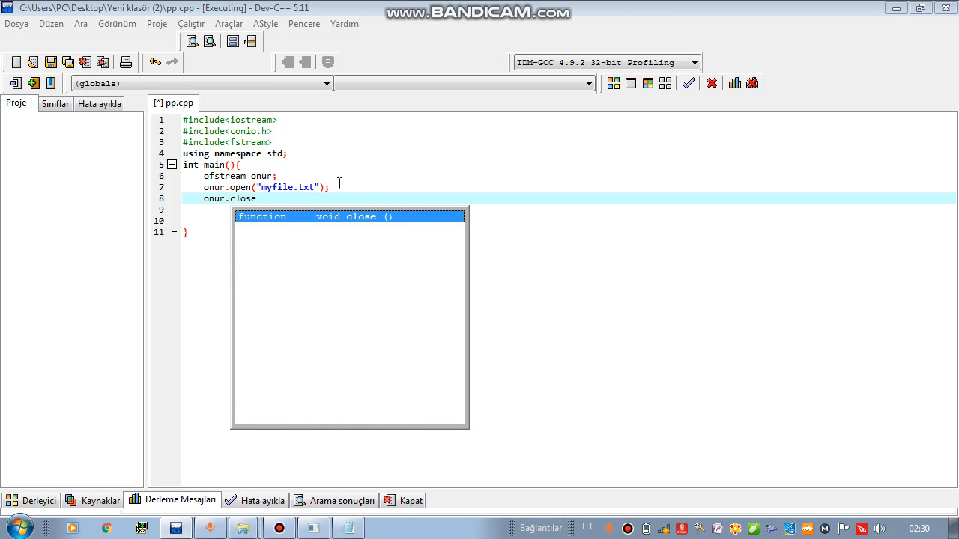
text(())
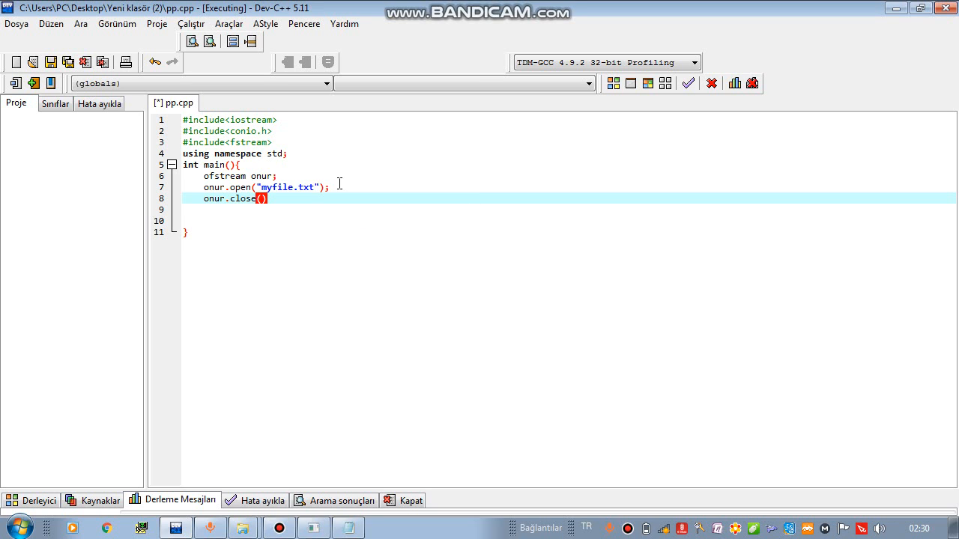
text(;)
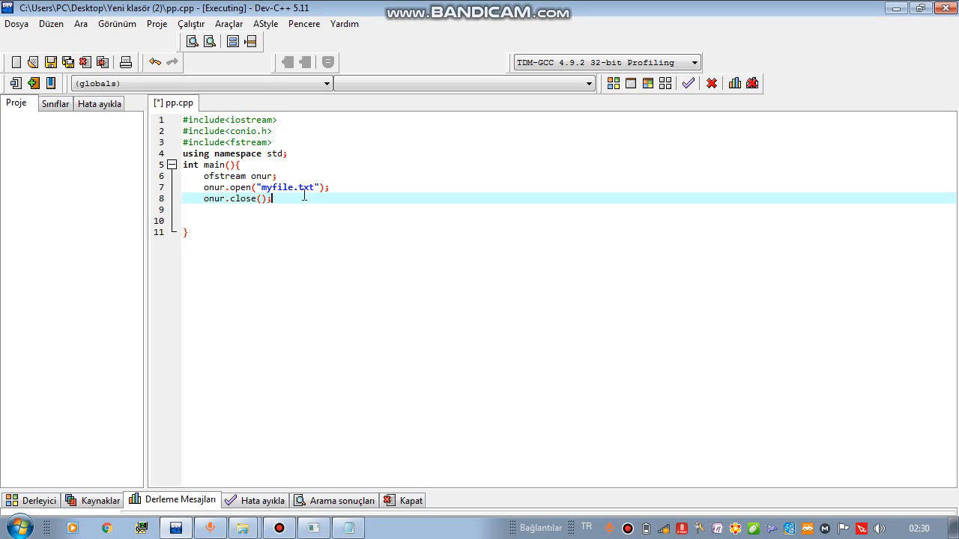
mouse_move(255, 198)
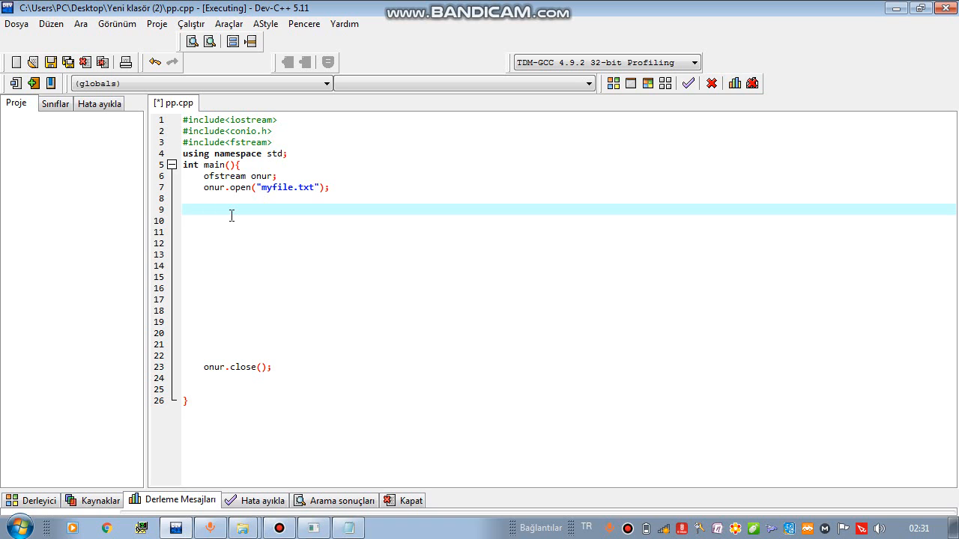
Start the output statement, replacing a cout test with onur<< and an opening quote
text(cout)
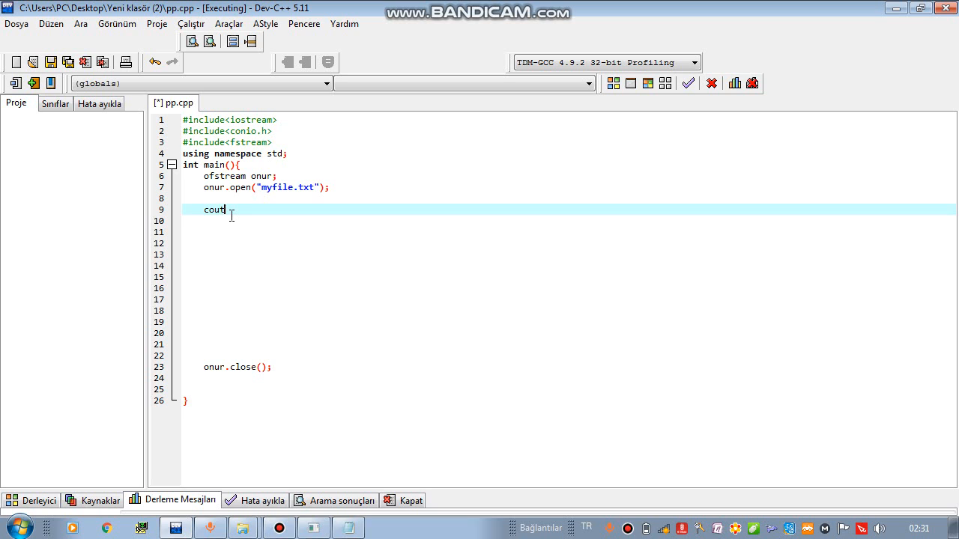
text(<<)
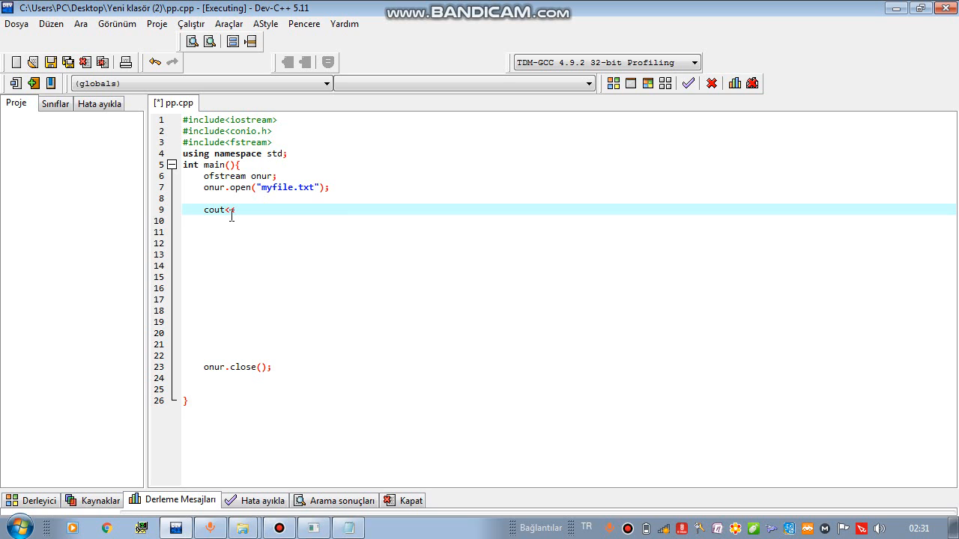
text("saadadd")
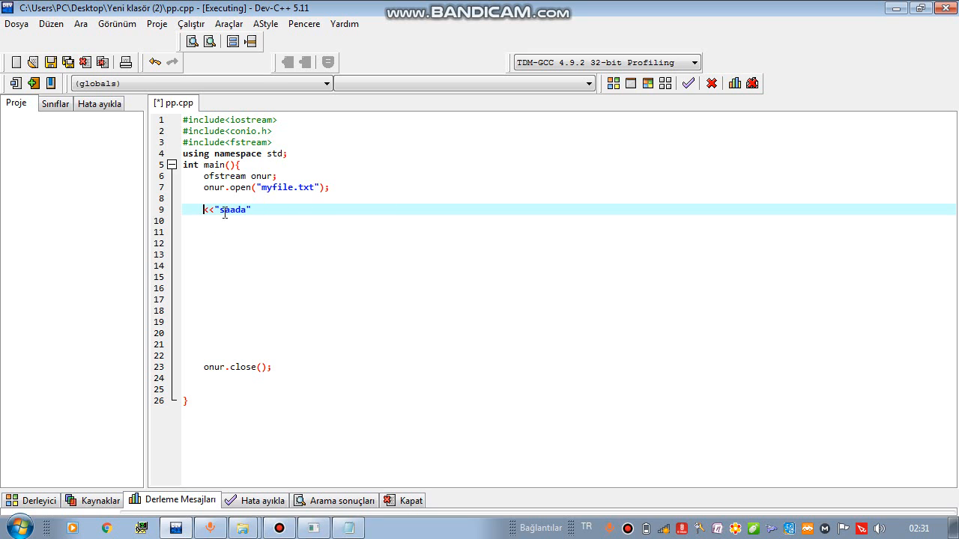
text(onur<<)
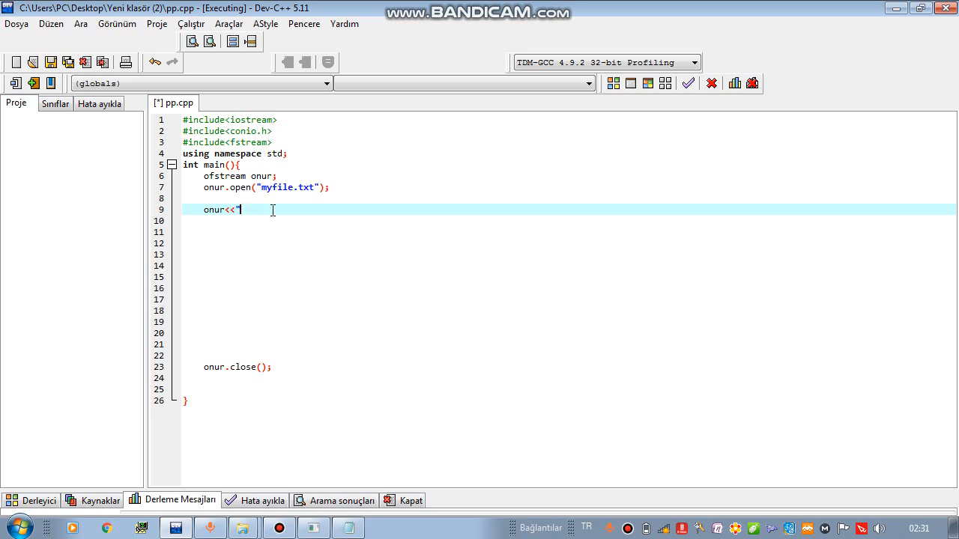
text(")
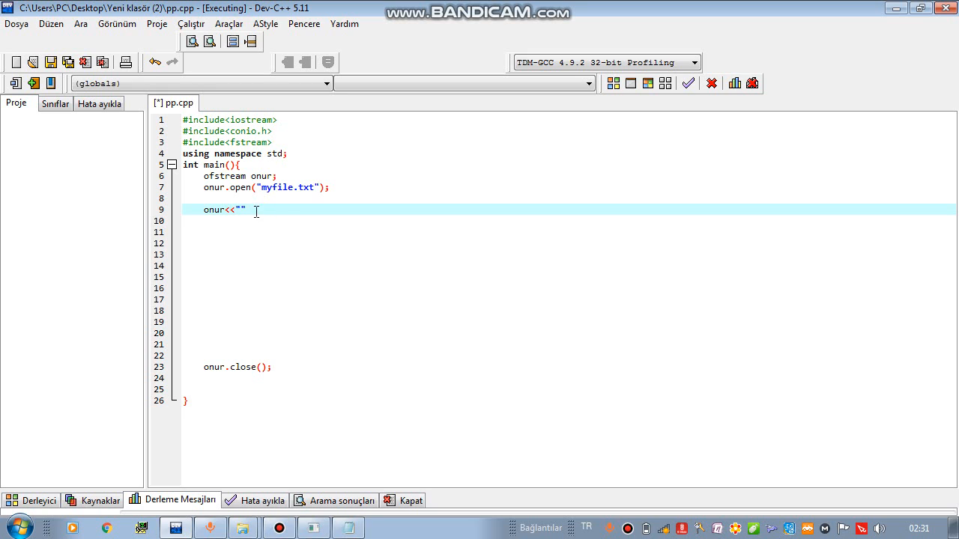
mouse_move(237, 348)
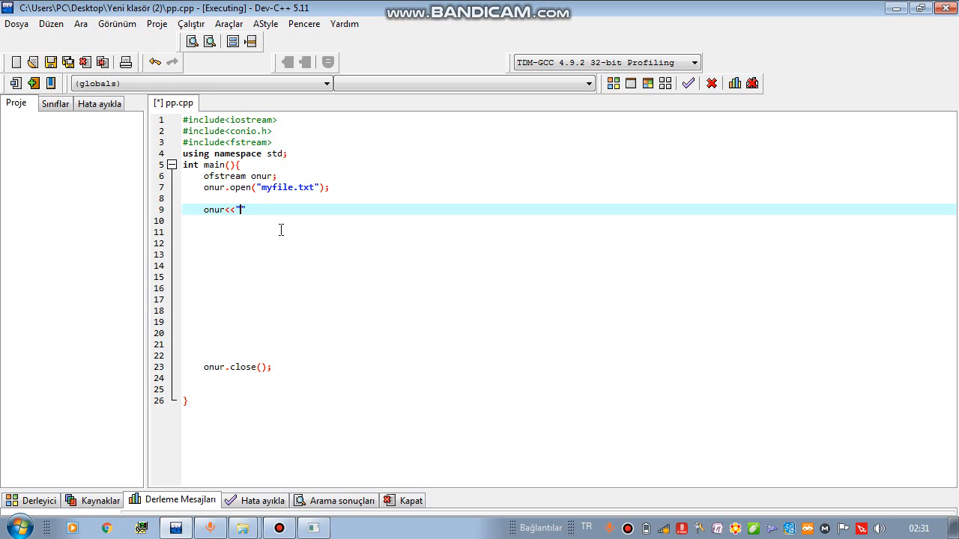
Write the sentence 'It is our first file which we used to send data ... to our text file' ending with <<endl;
text(1)
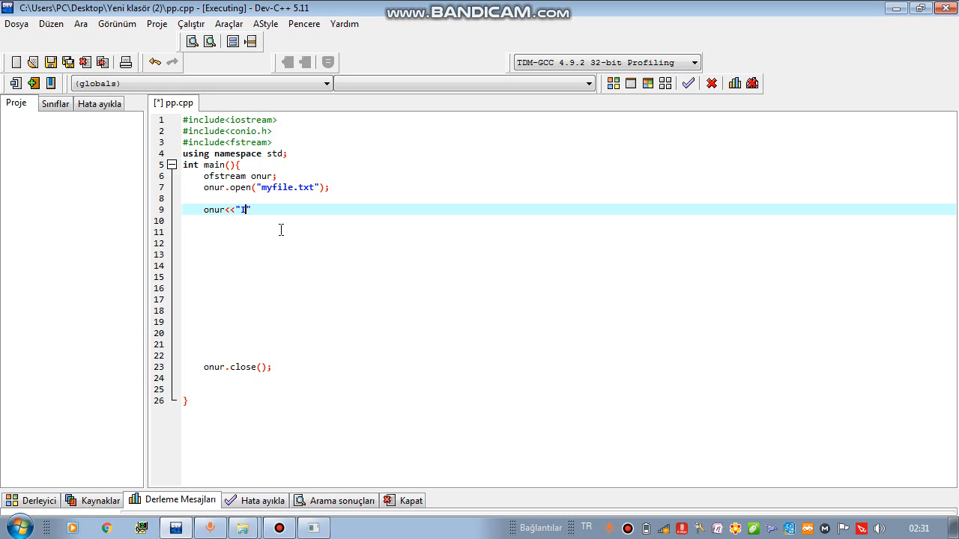
text(t is)
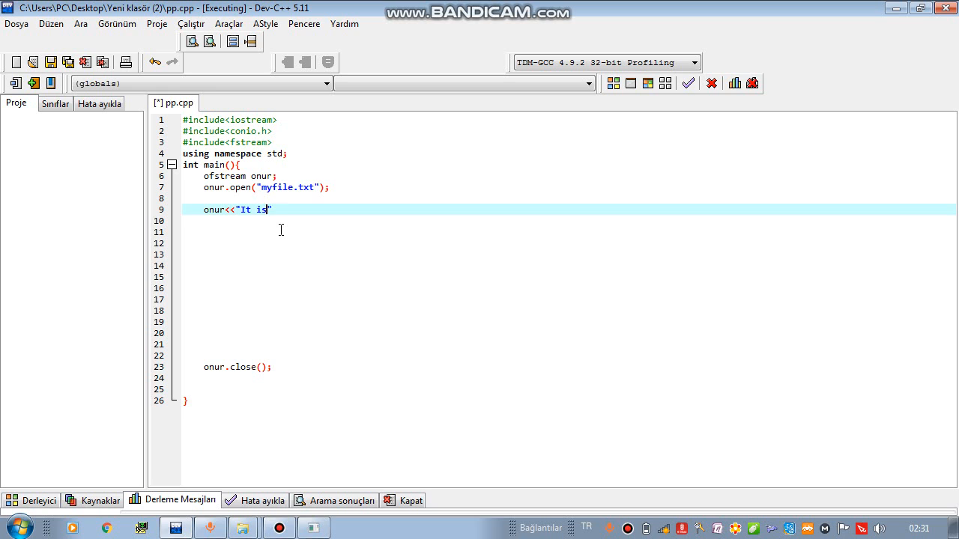
text(our first fil)
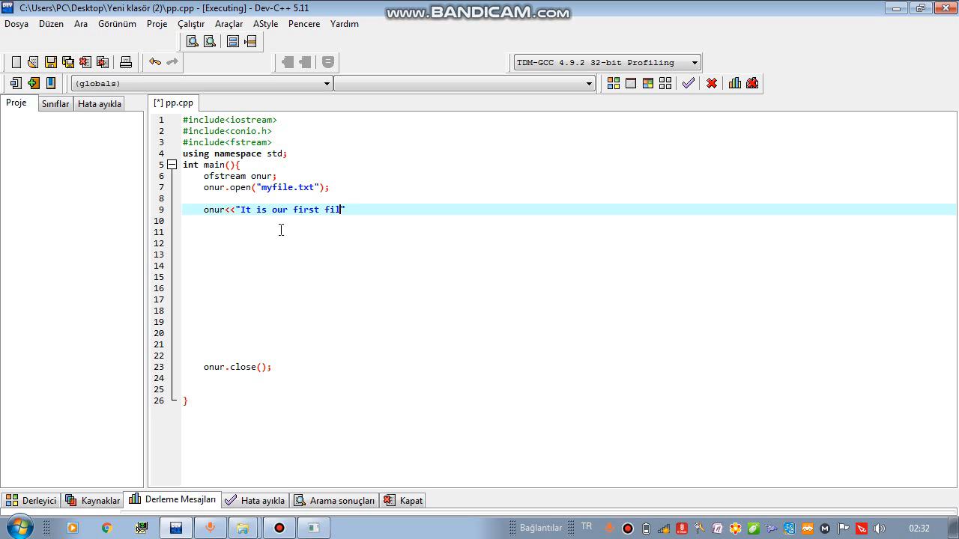
text(e which we used)
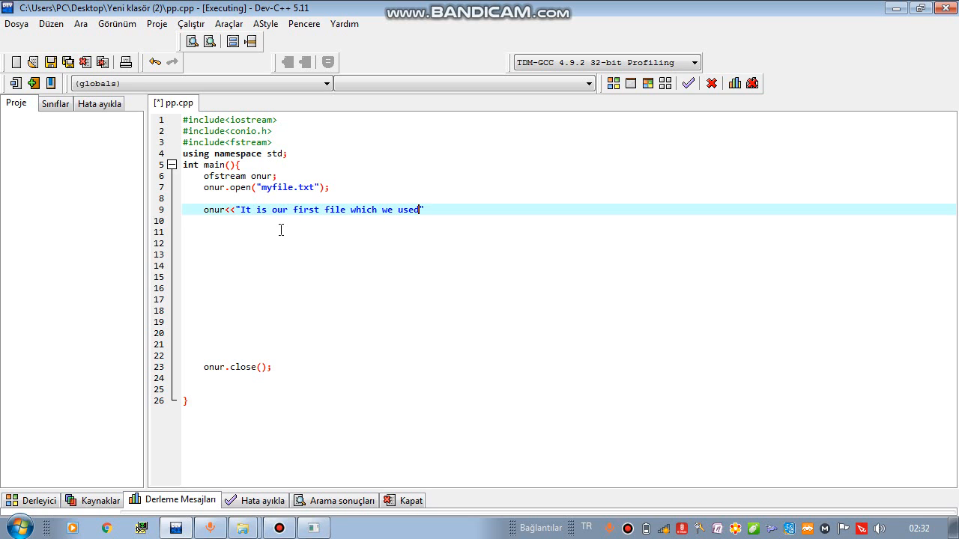
text(to send data from c++)
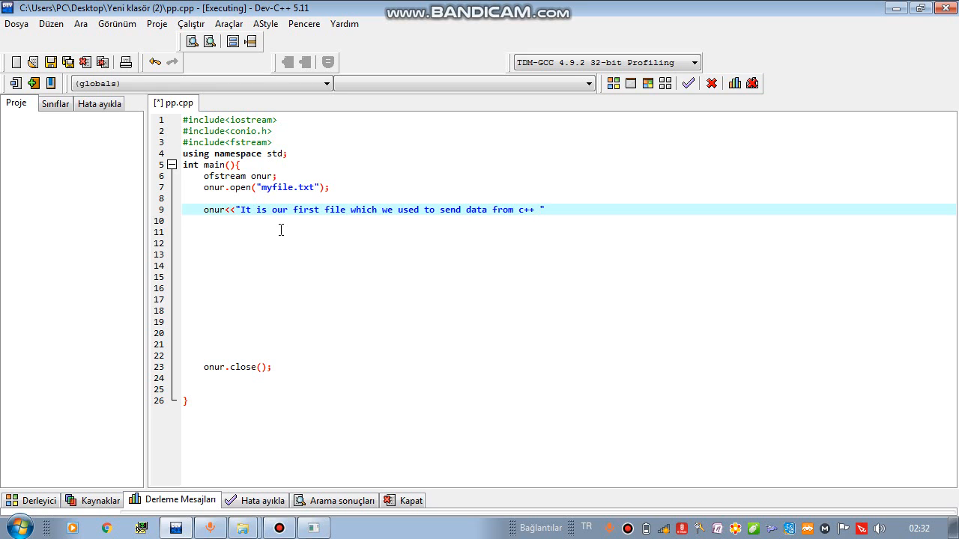
text(to our)
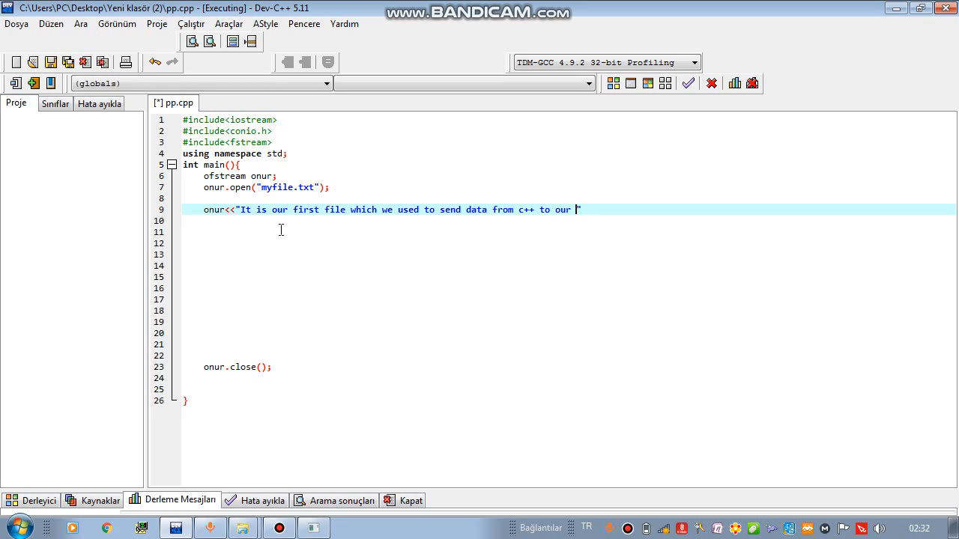
text(text file)
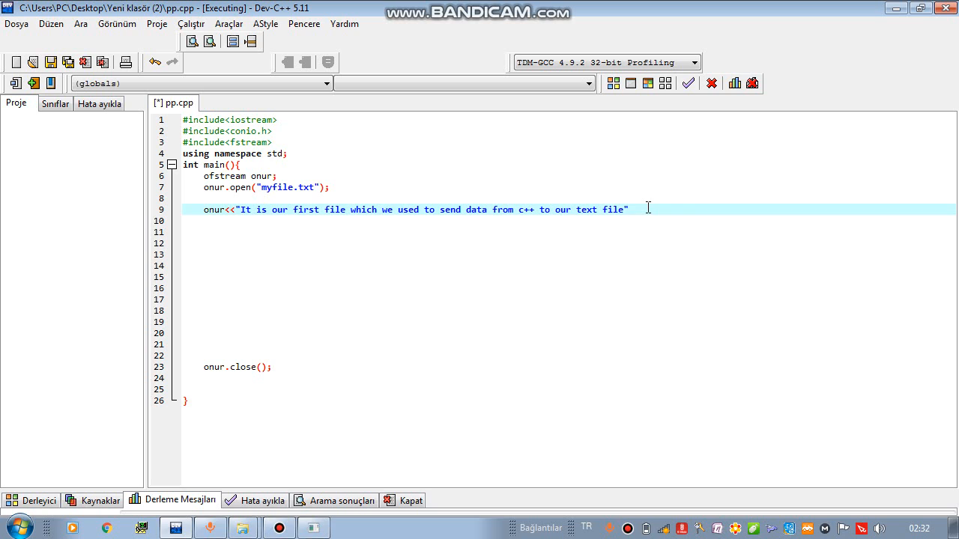
text(<<n)
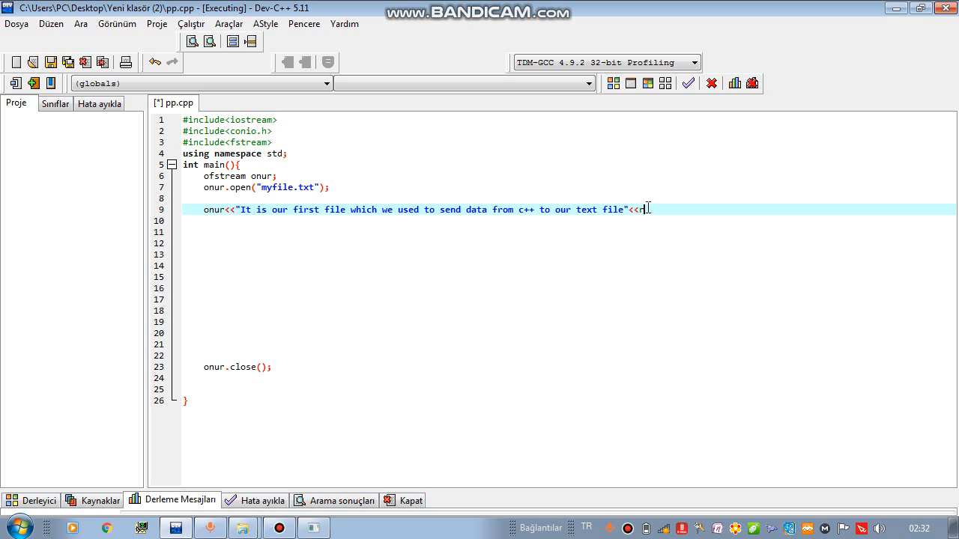
text(en)
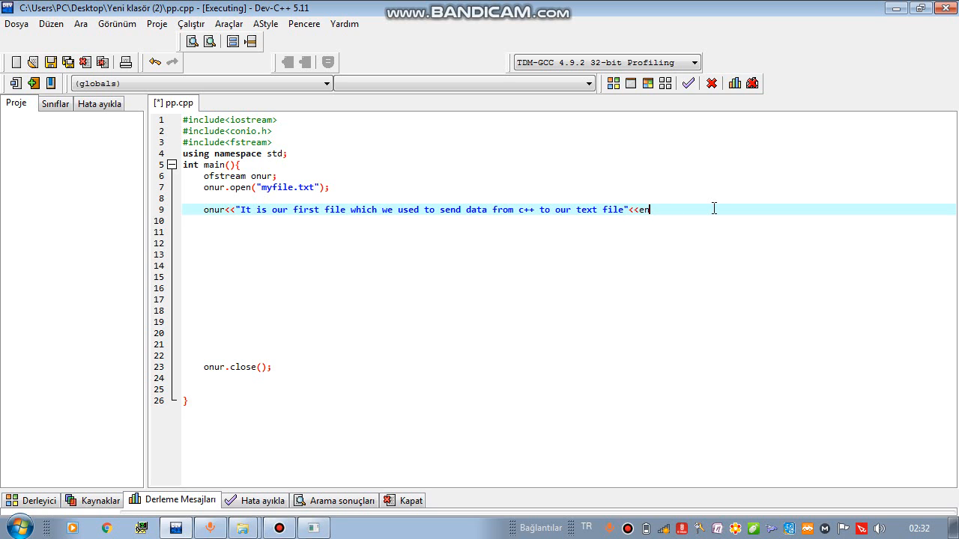
text(dl;)
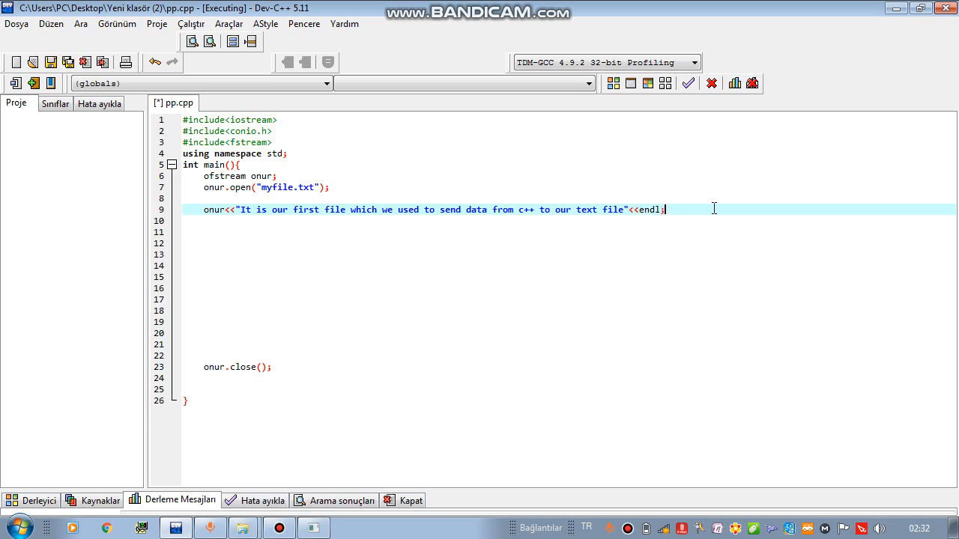
key(enter)
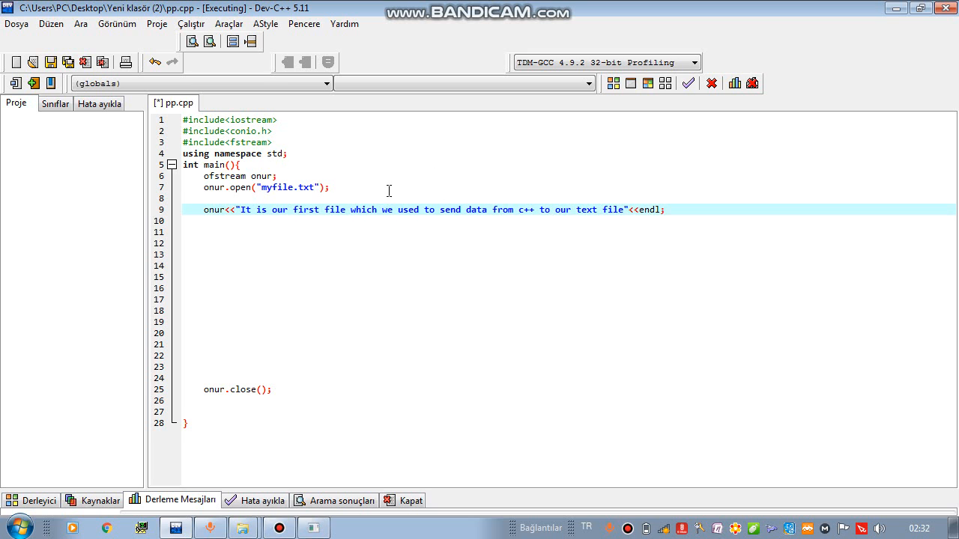
Declare 'int myvalue;' and set 'myvalue=1000;' after the ofstream line
click(282, 177)
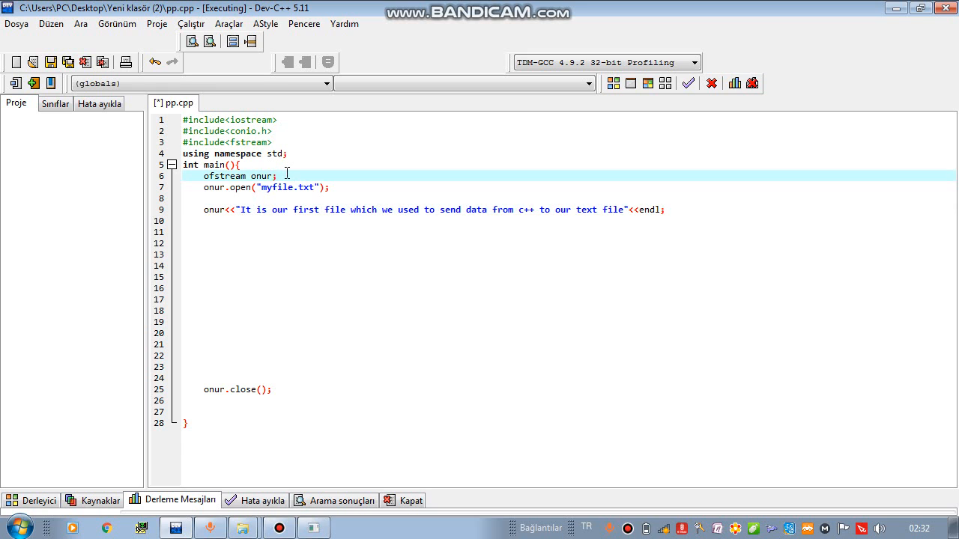
text(int)
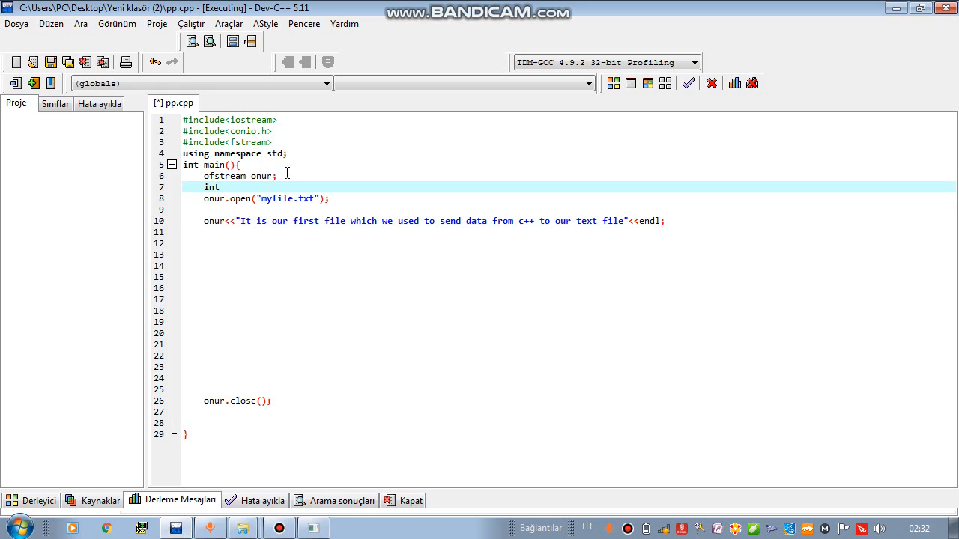
click(224, 186)
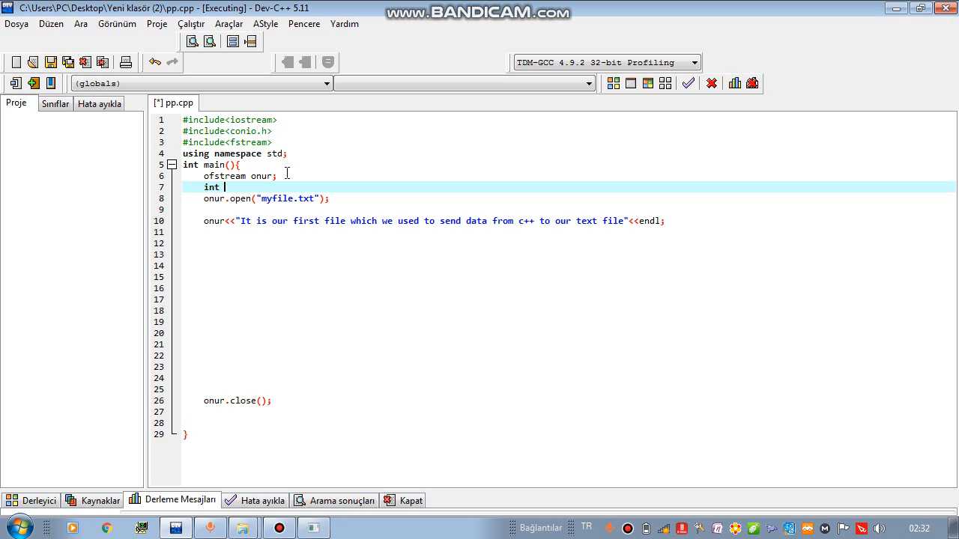
text(my)
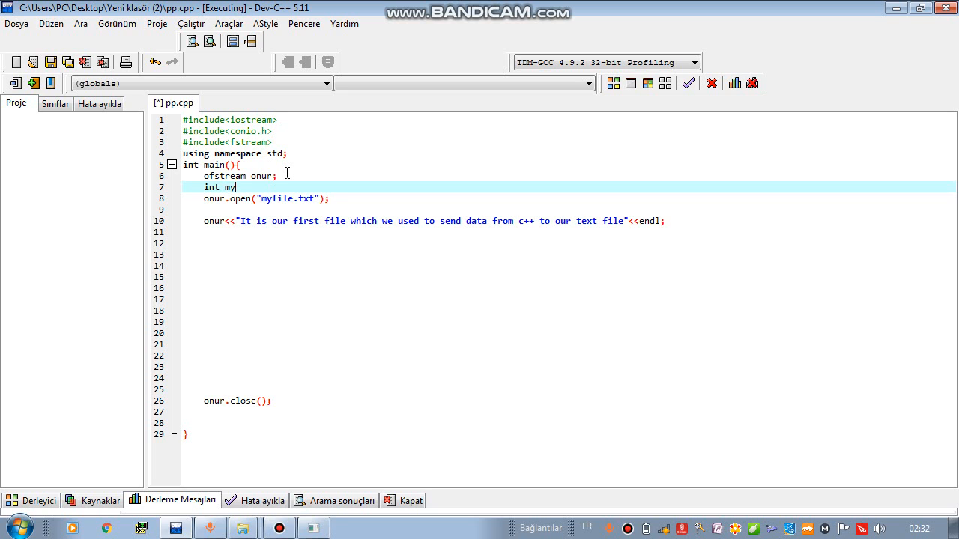
text(value;)
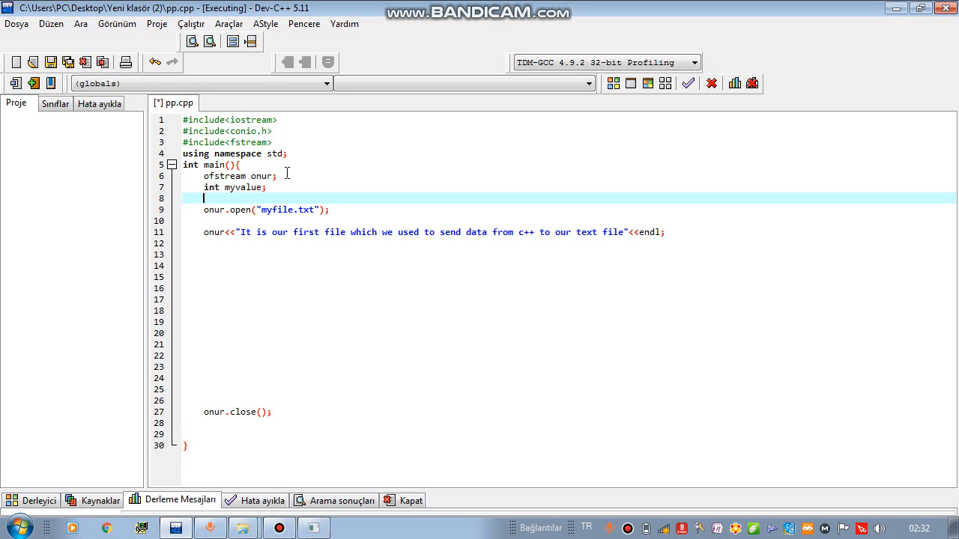
text(myvalue)
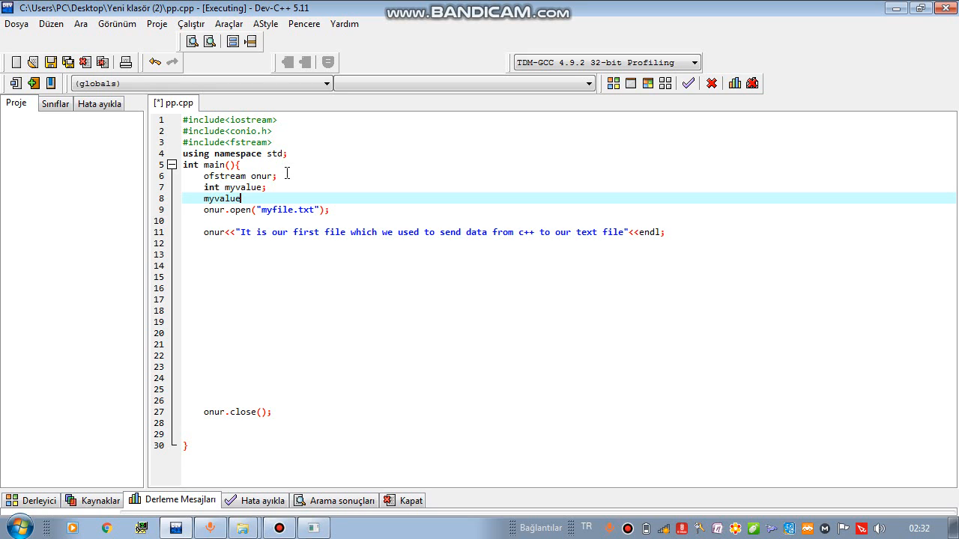
text(=1000;)
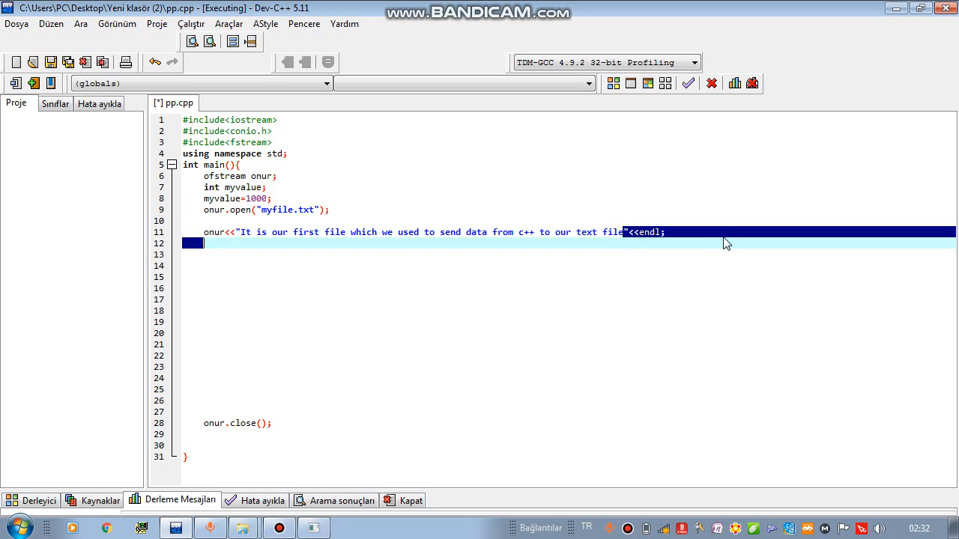
Write onur<<"My value is:"<<myvalue; before the close call
text(d)
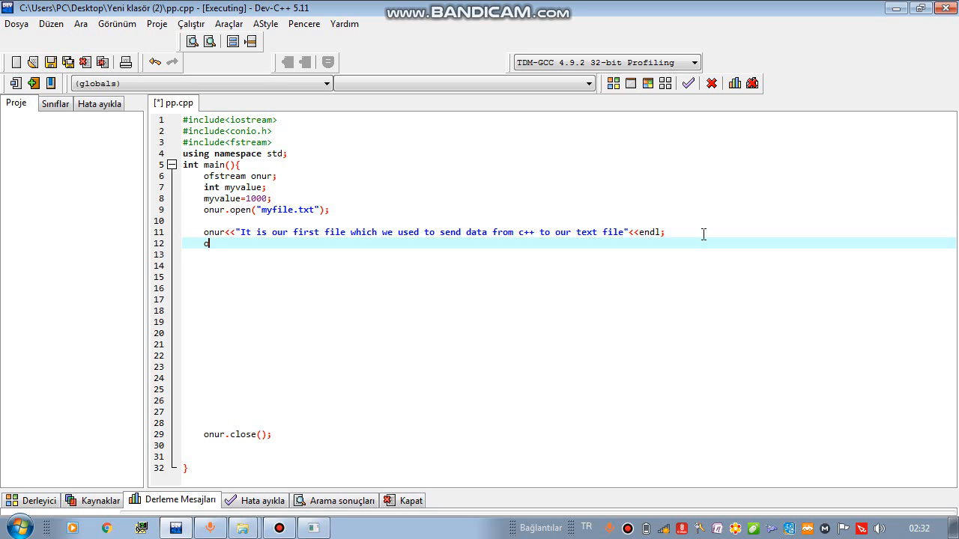
text(onur<<"")
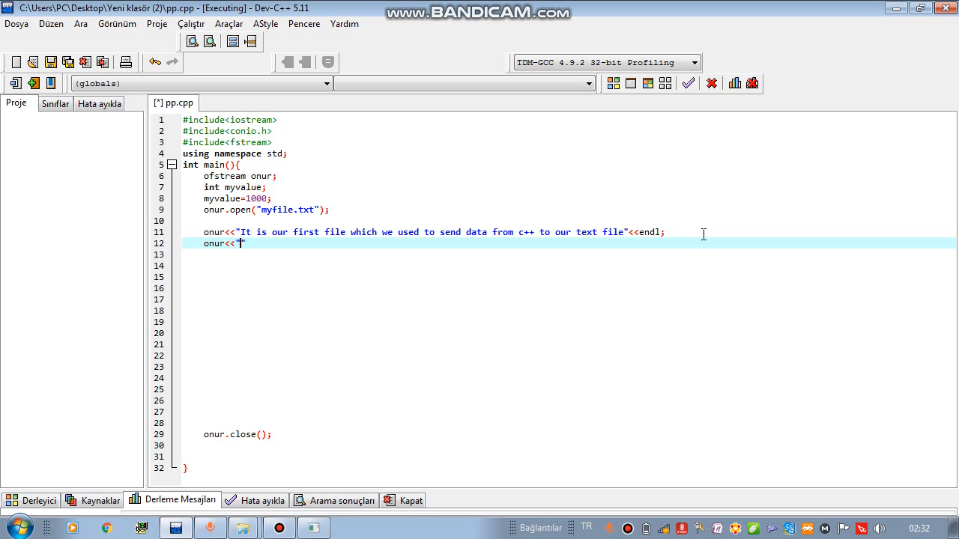
text(My value is:)
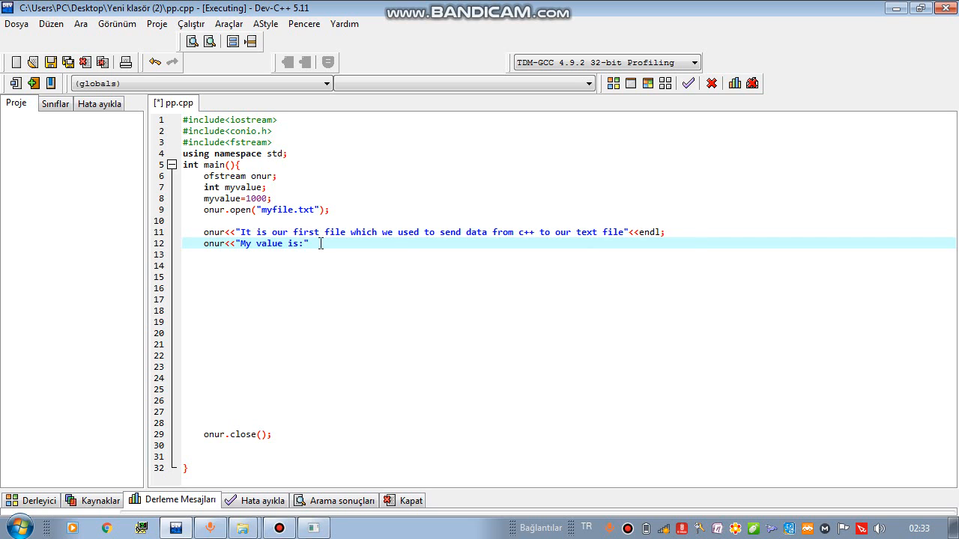
text(<<)
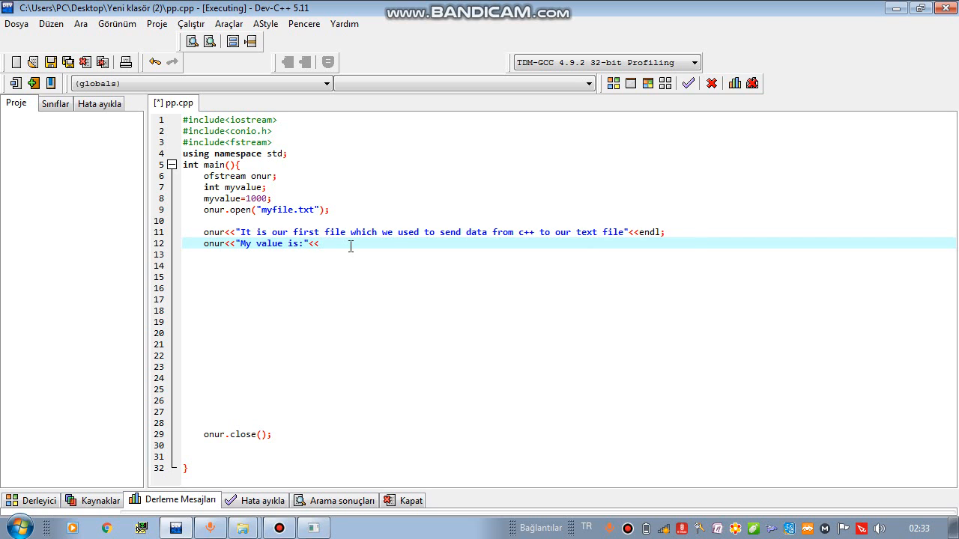
text(myval)
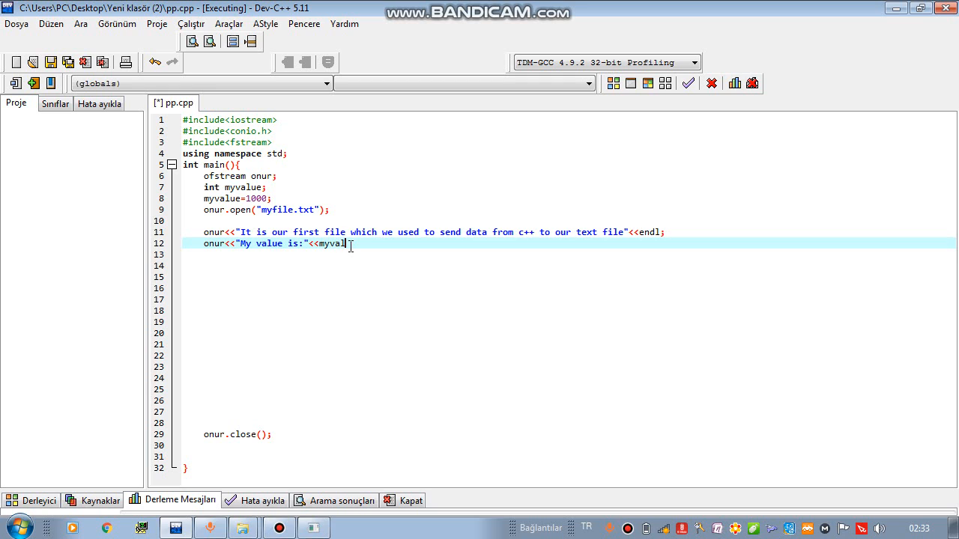
text(ue;)
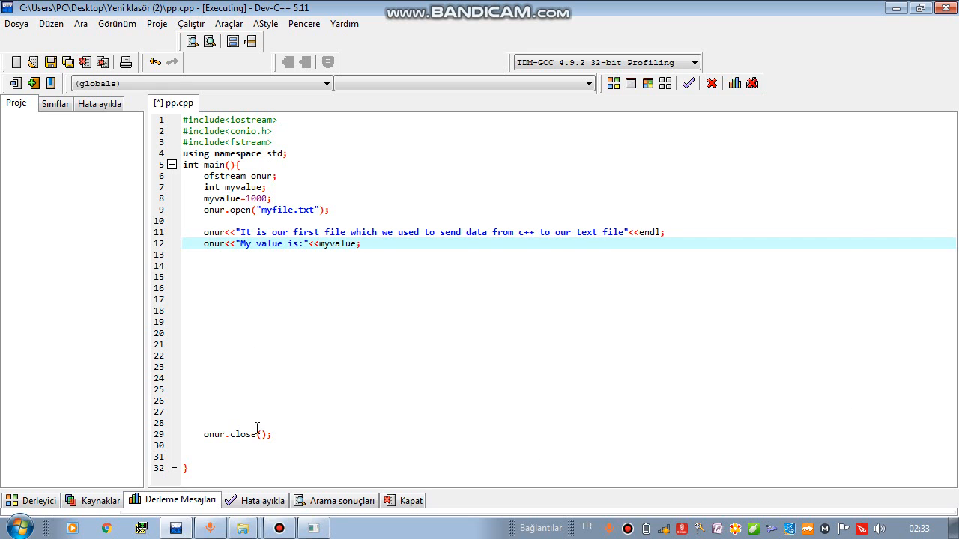
mouse_move(217, 435)
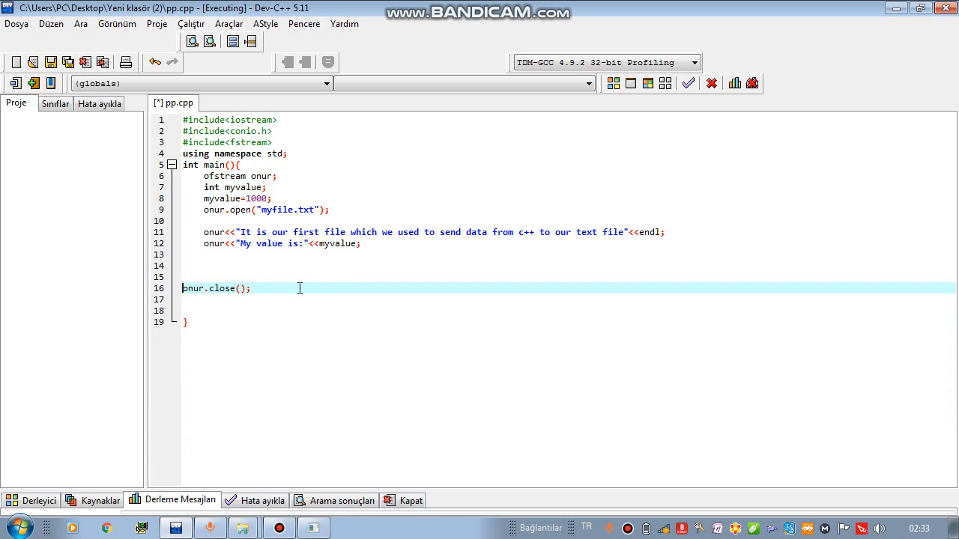
Add 'return 0' on a new line after onur.close() to end main
key(enter)
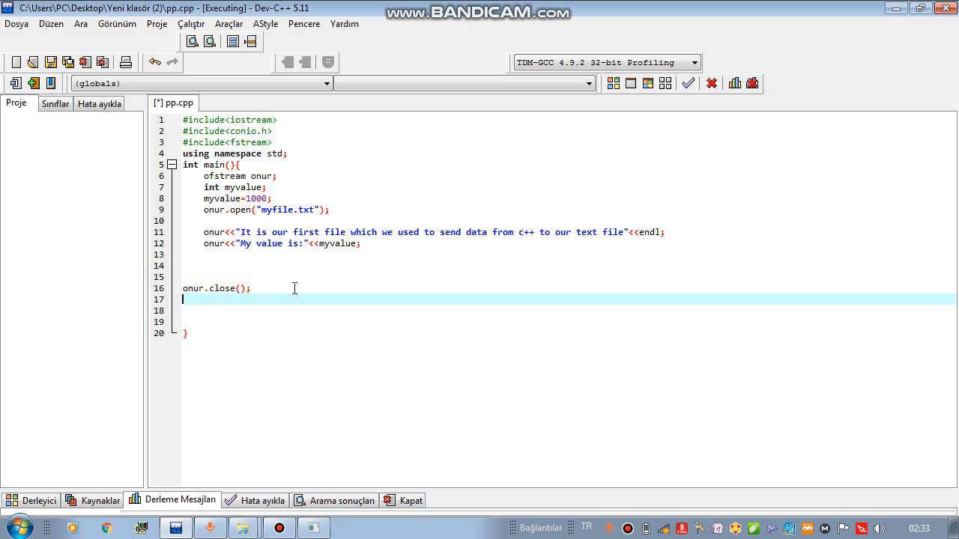
key(enter)
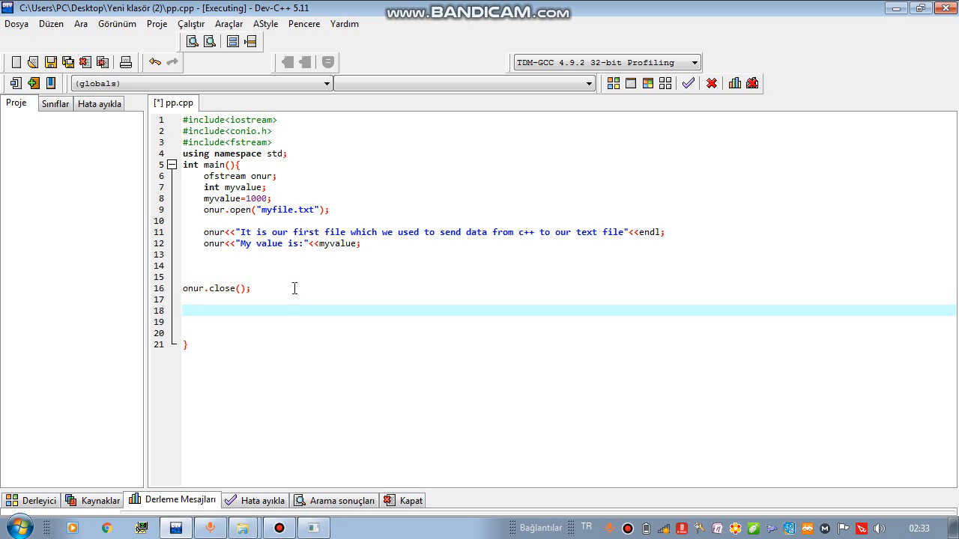
text(return 0;)
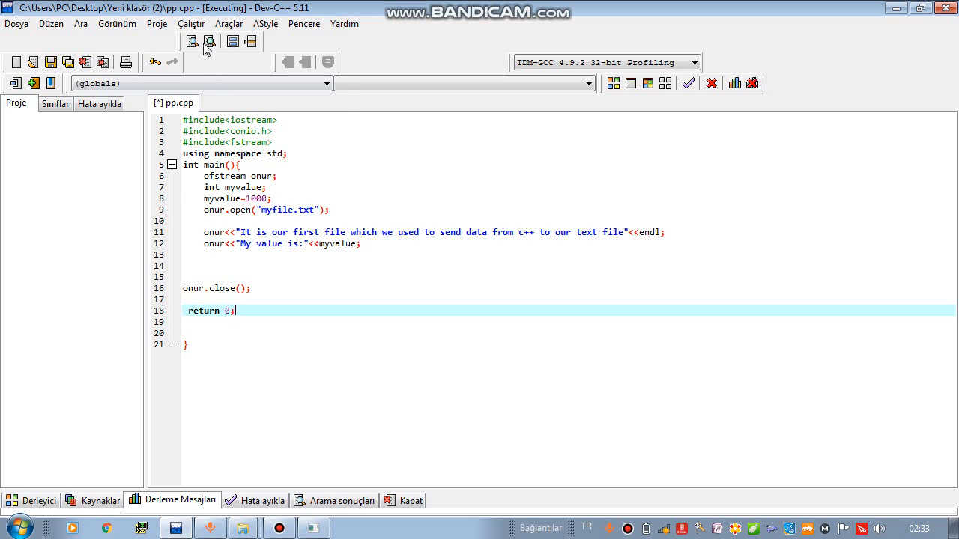
Compile and run the program, then close its console window after it exits
click(192, 42)
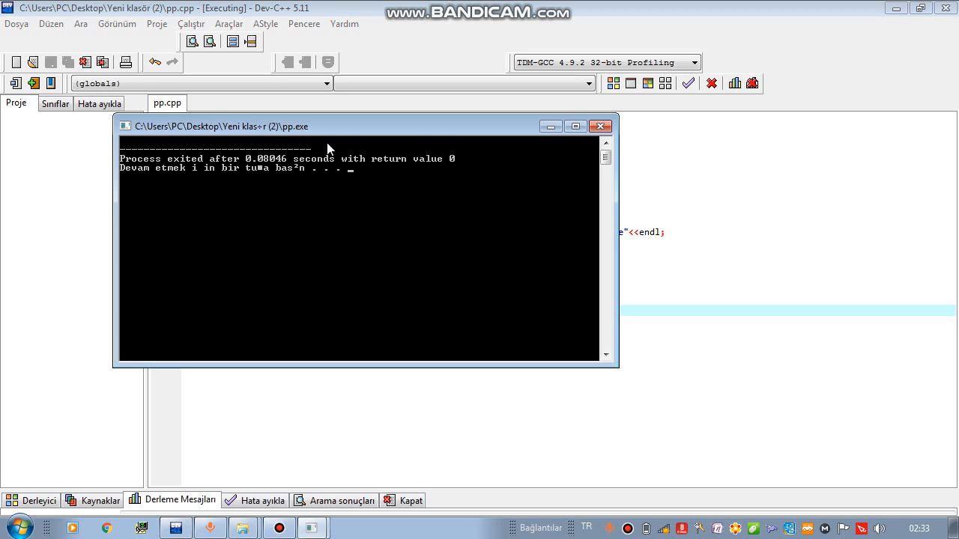
mouse_move(270, 134)
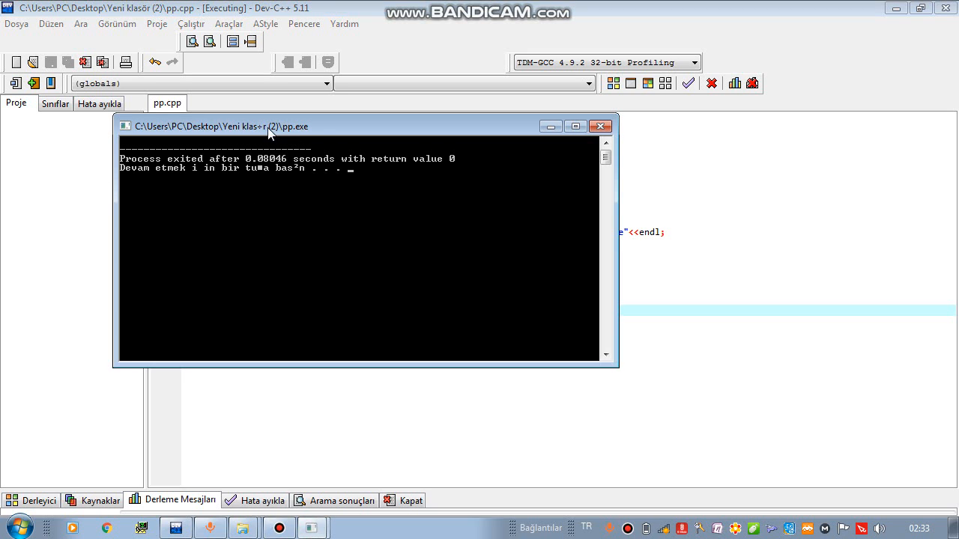
mouse_move(279, 148)
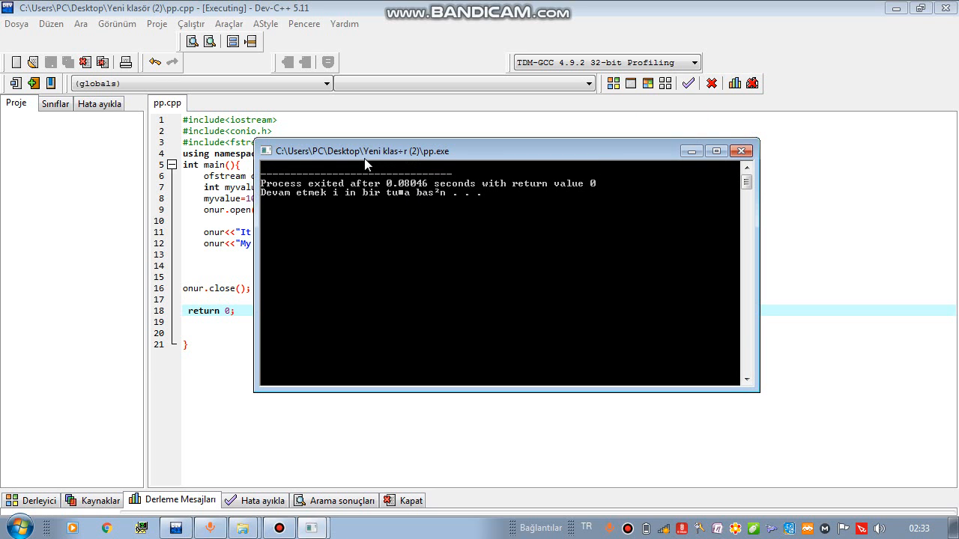
drag(367, 150, 524, 182)
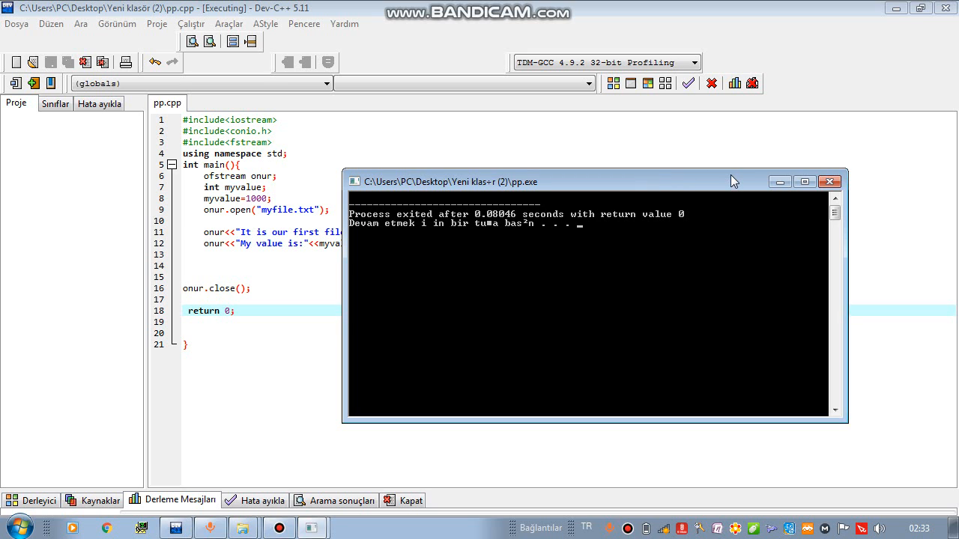
click(830, 181)
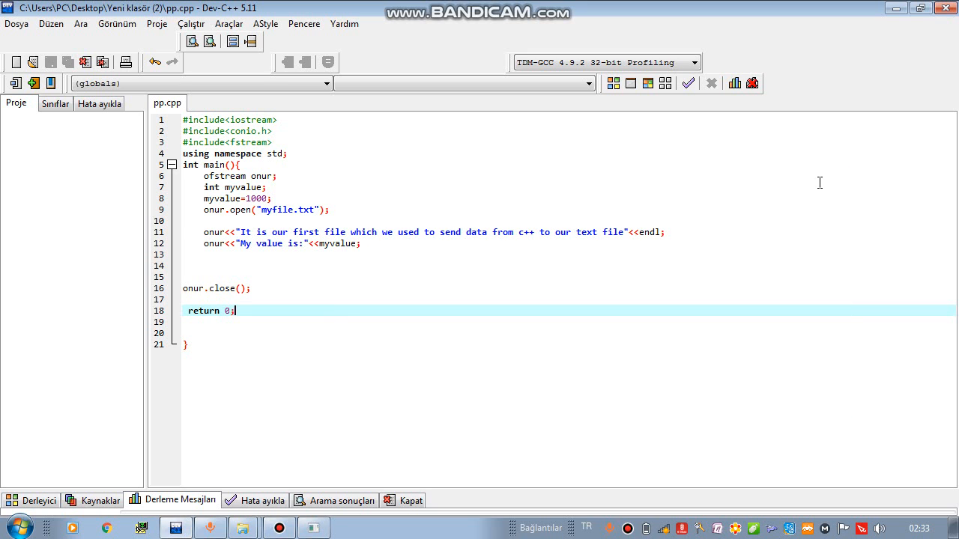
Switch to the Yeni klasör (2) folder window listing myfile
click(243, 527)
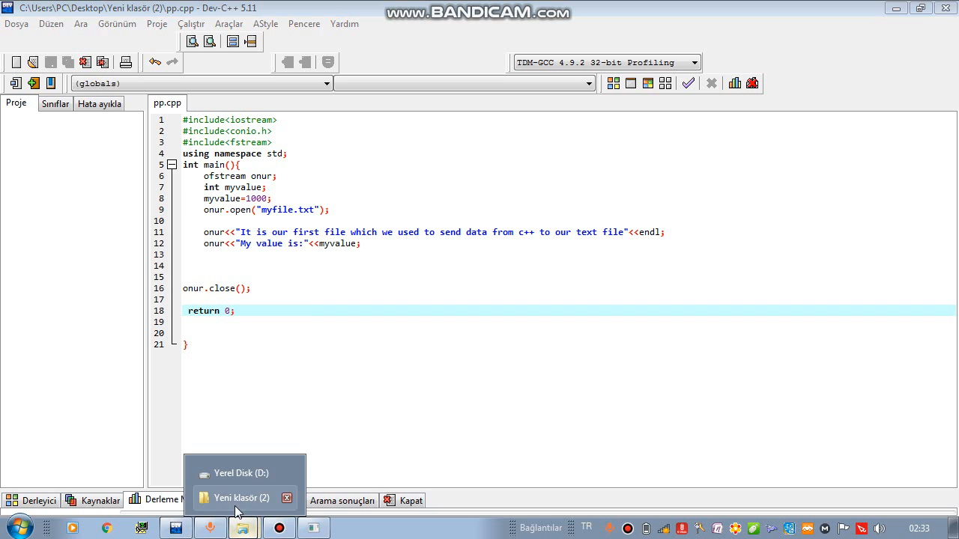
click(241, 497)
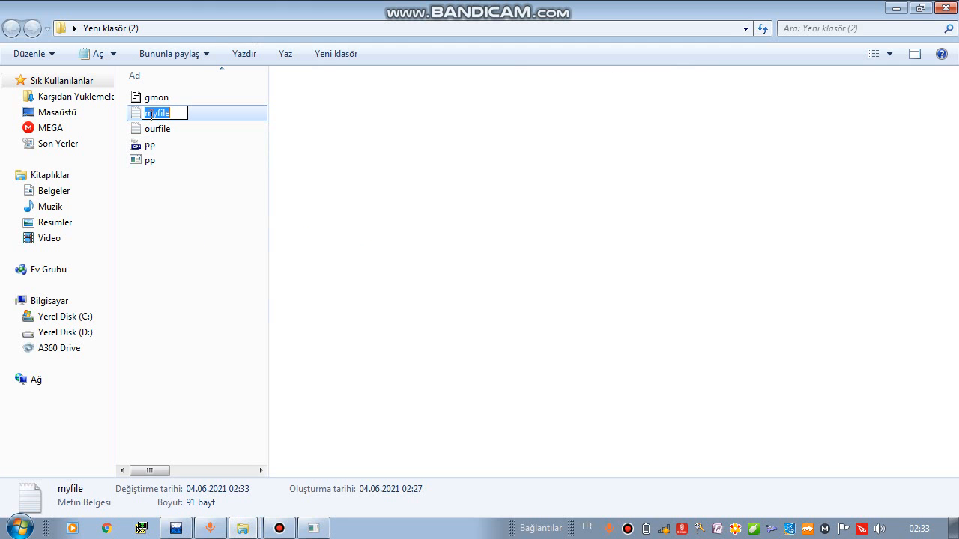
Open myfile in Notepad maximized, showing the sentence and 'My value is:1000'
double_click(156, 112)
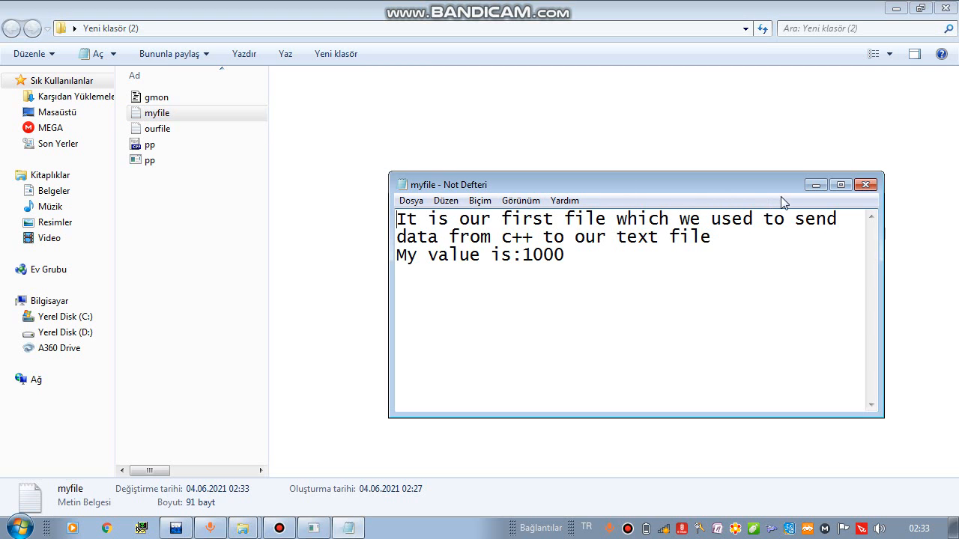
click(841, 186)
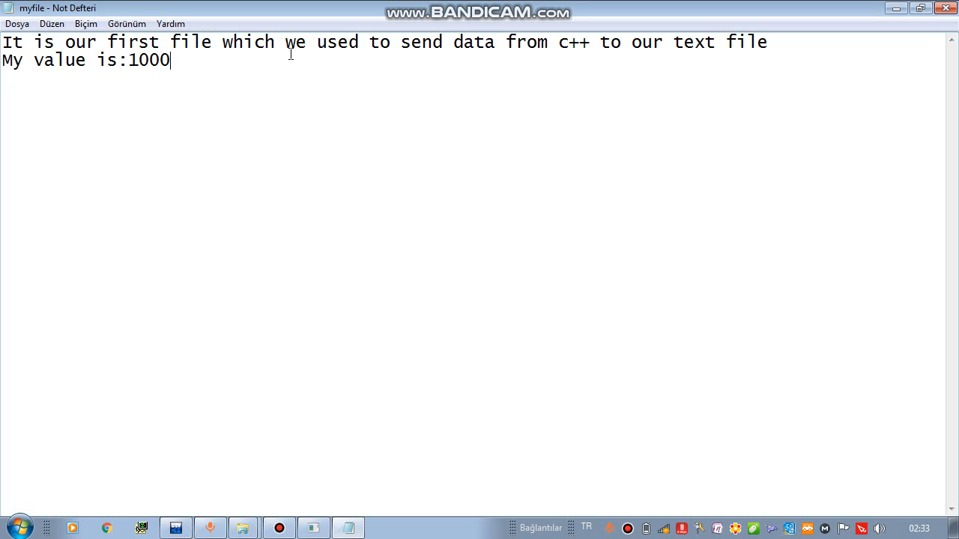
drag(243, 42, 592, 42)
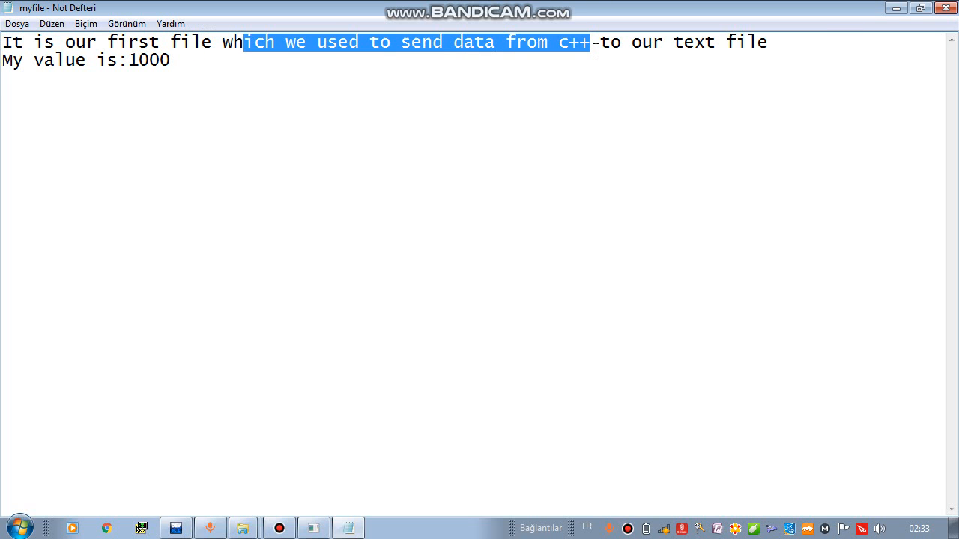